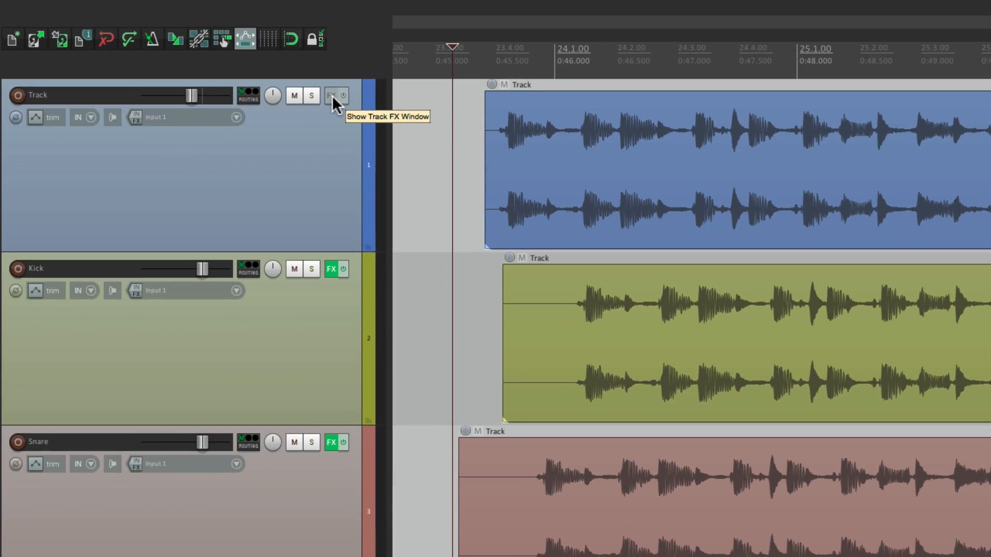
Dismiss the first track's Add FX dialog and show the FX Browser from the View menu
left_click(331, 94)
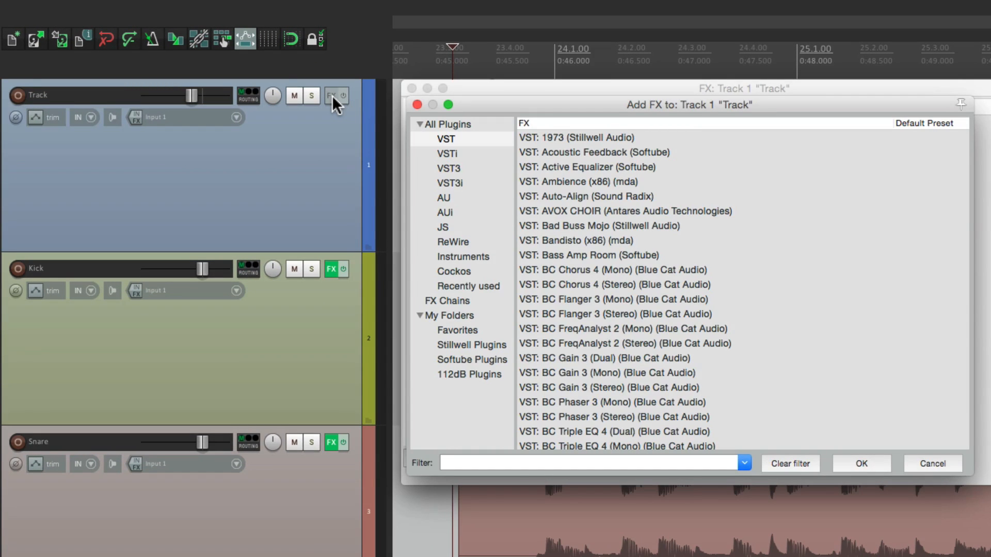
left_click(931, 463)
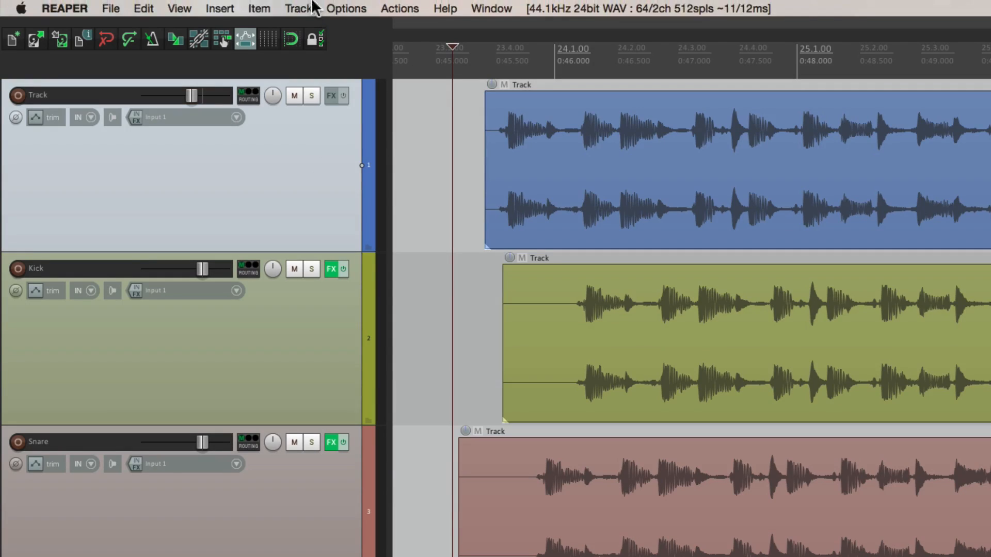
left_click(179, 9)
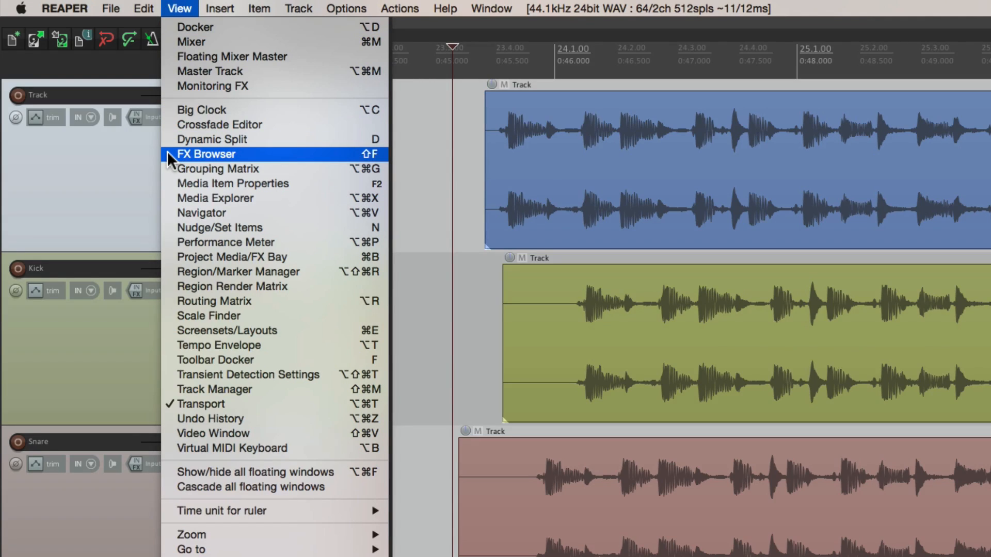
left_click(206, 154)
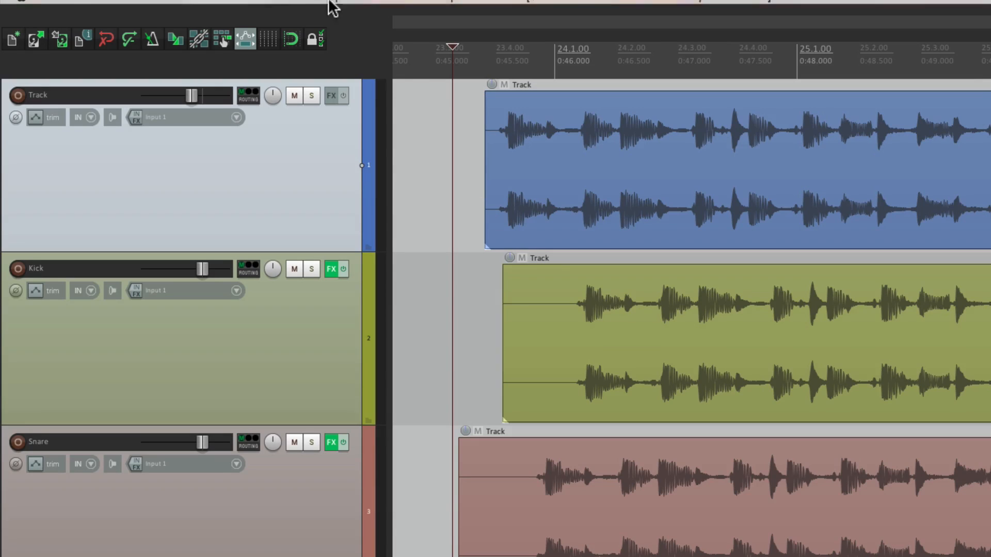
Close the View menu and bring up the Kick track's Add FX plugin list
left_click(179, 8)
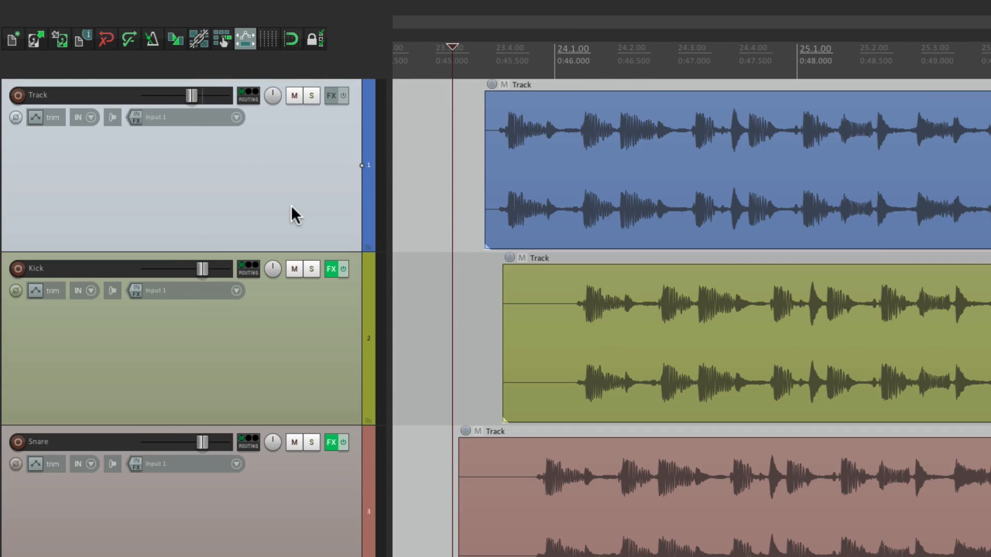
left_click(330, 95)
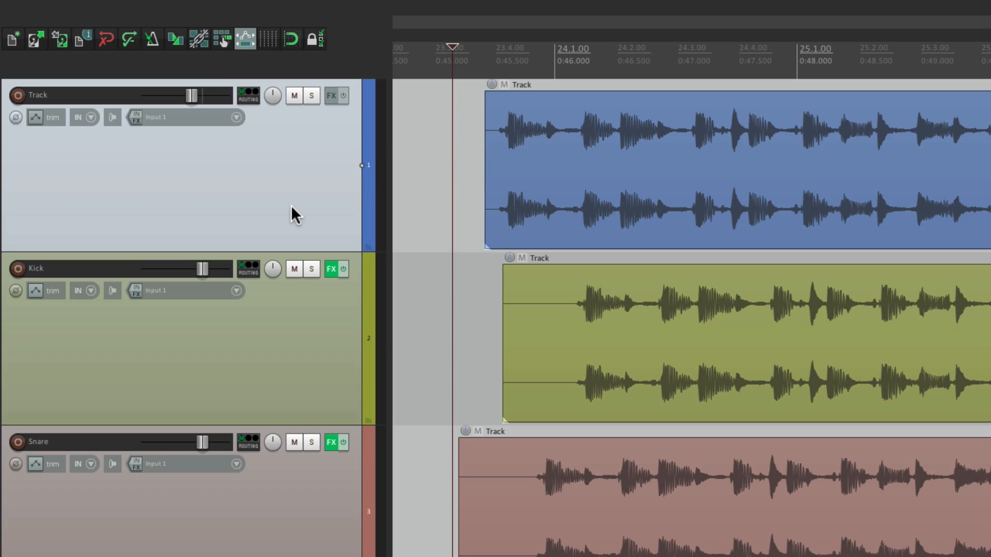
mouse_move(345, 297)
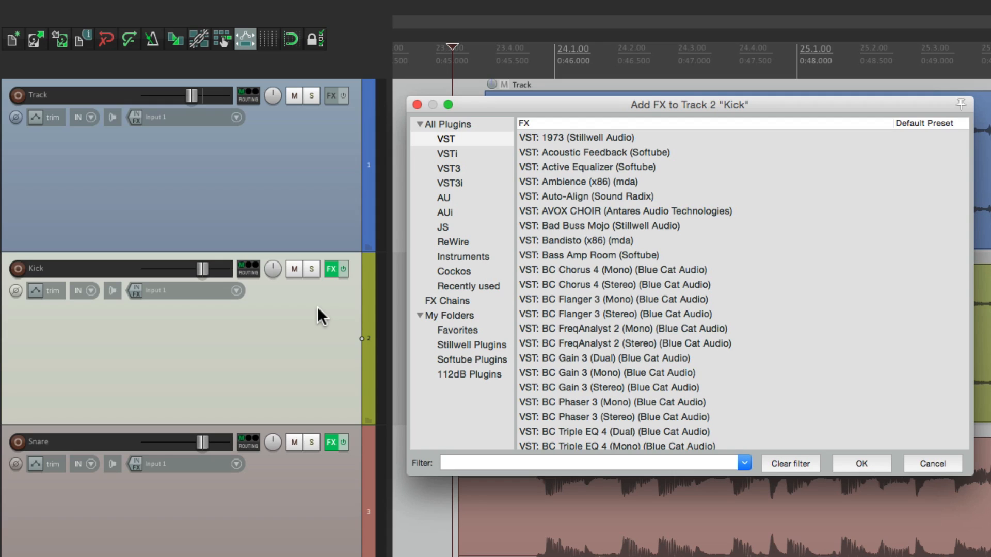
Filter the Actions list to 'fx' and select 'Track: View FX chain for current track'
left_click(932, 464)
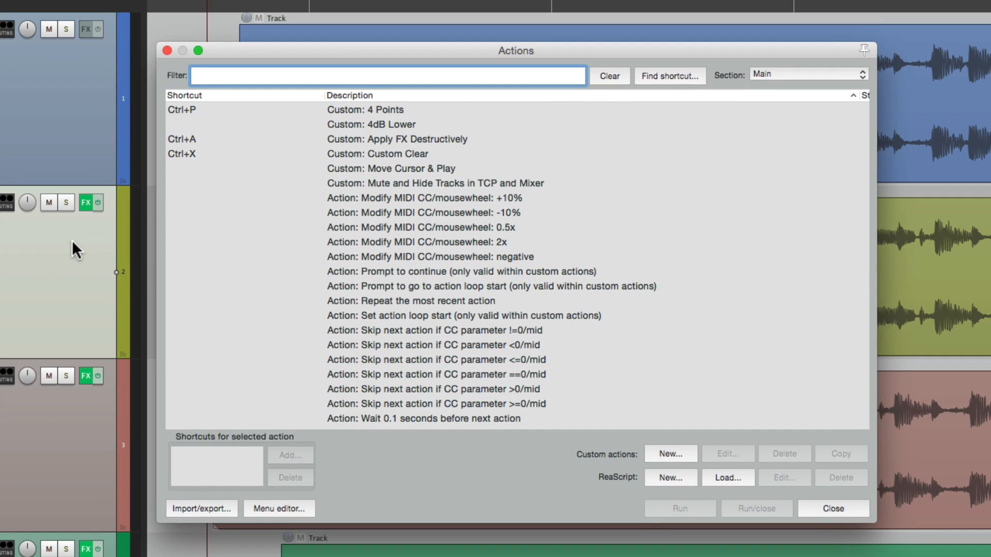
type("fx")
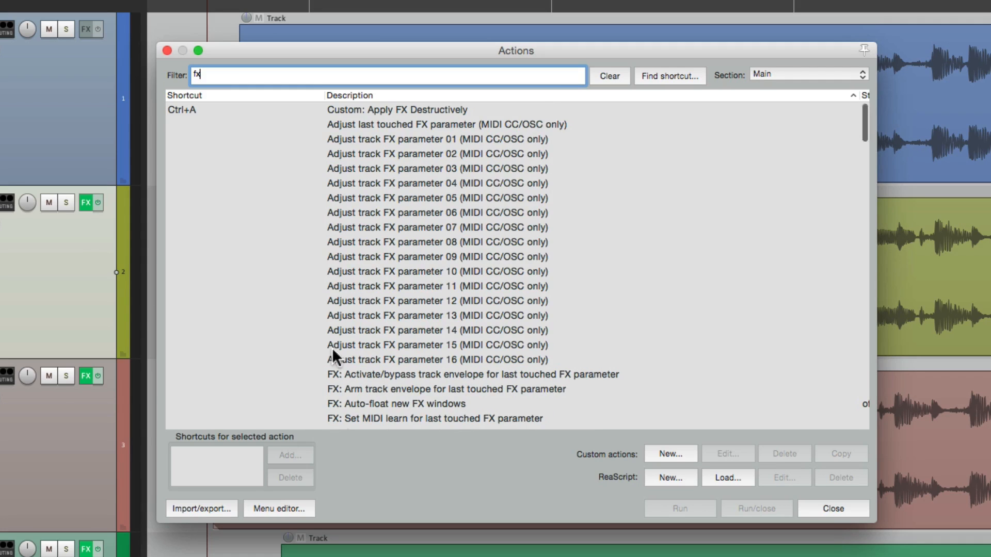
scroll("down", 3)
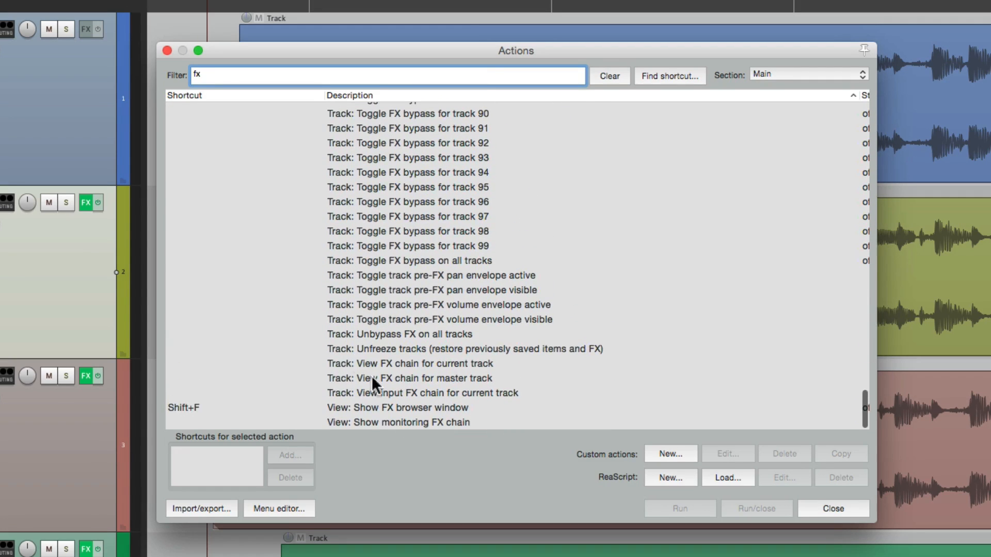
left_click(410, 407)
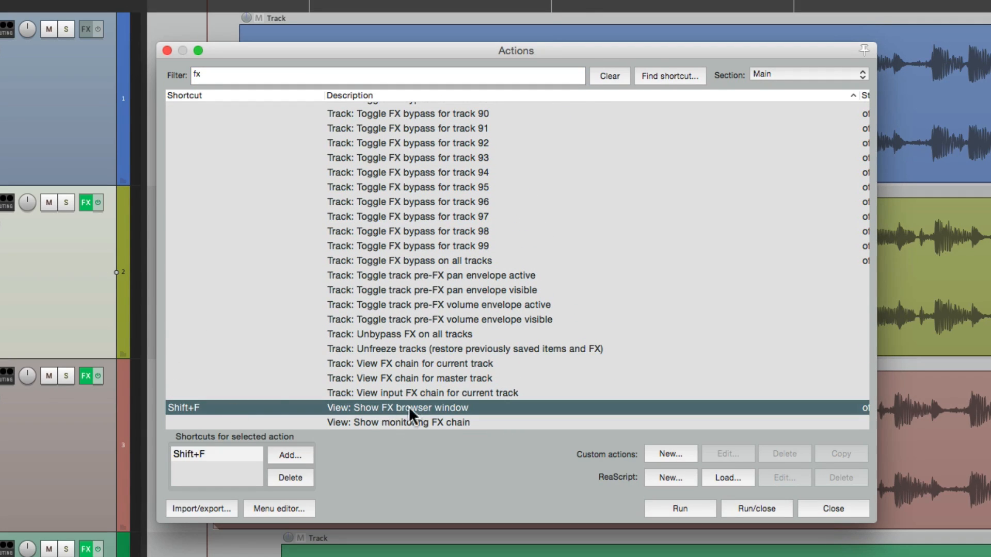
mouse_move(425, 415)
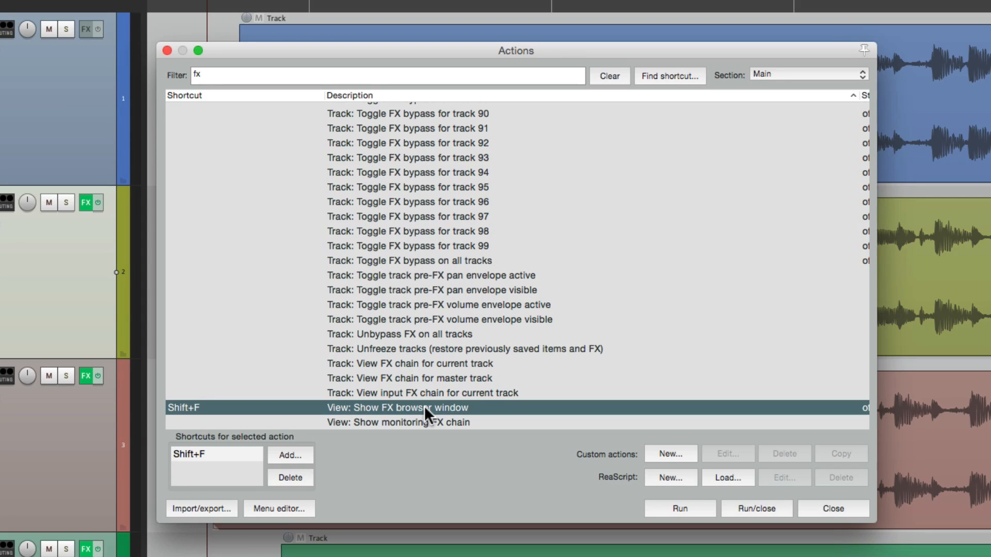
left_click(450, 364)
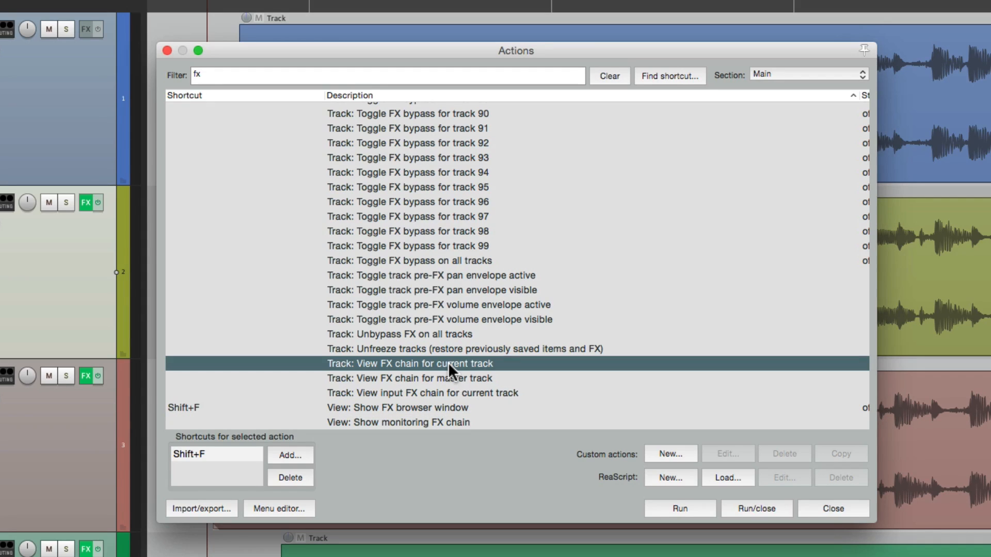
left_click(289, 477)
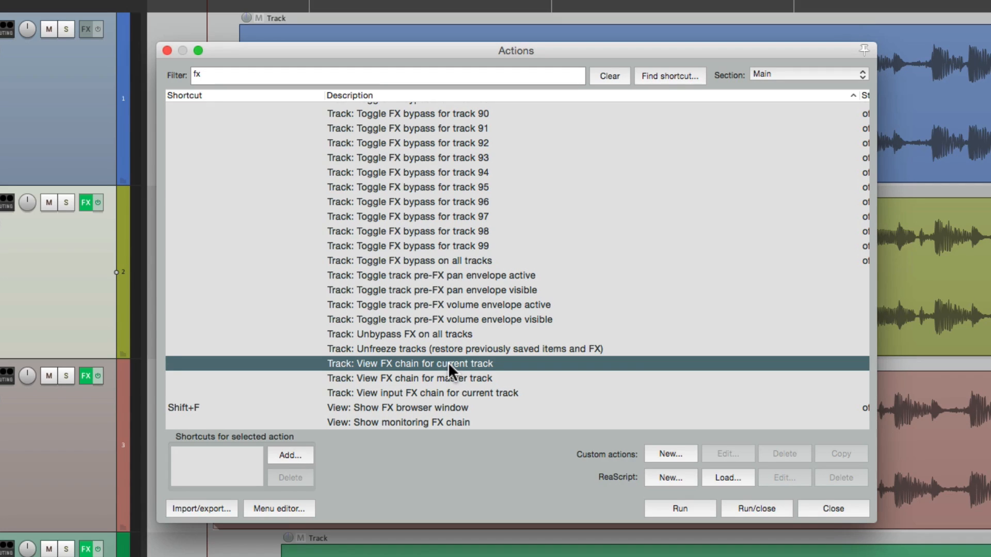
mouse_move(308, 459)
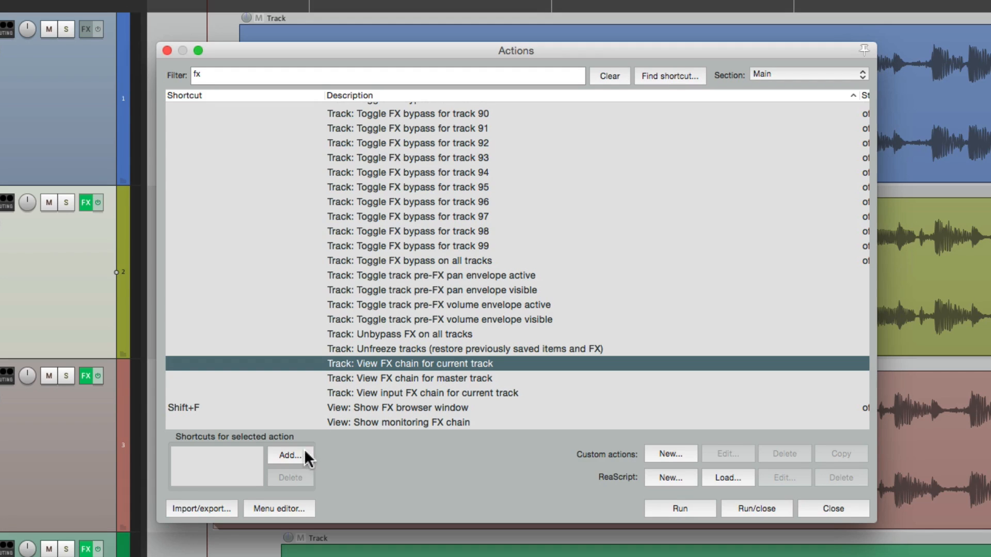
Assign Shift+F to that action, overriding the FX browser's existing mapping
left_click(290, 456)
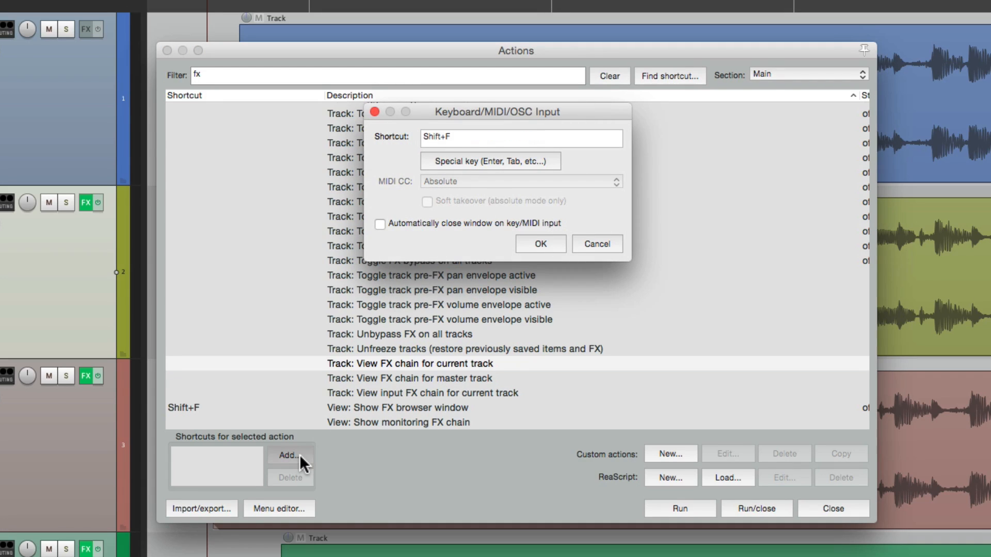
left_click(539, 243)
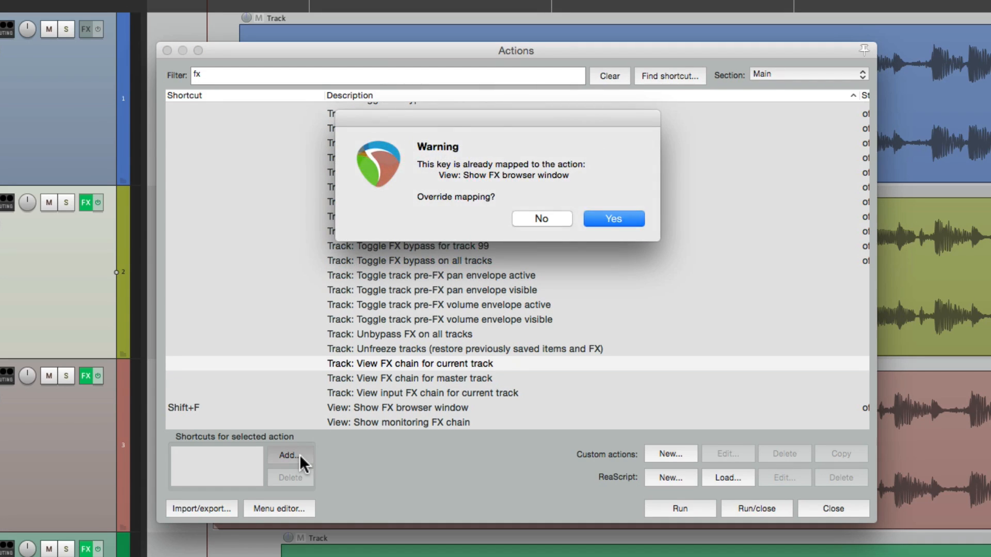
left_click(612, 218)
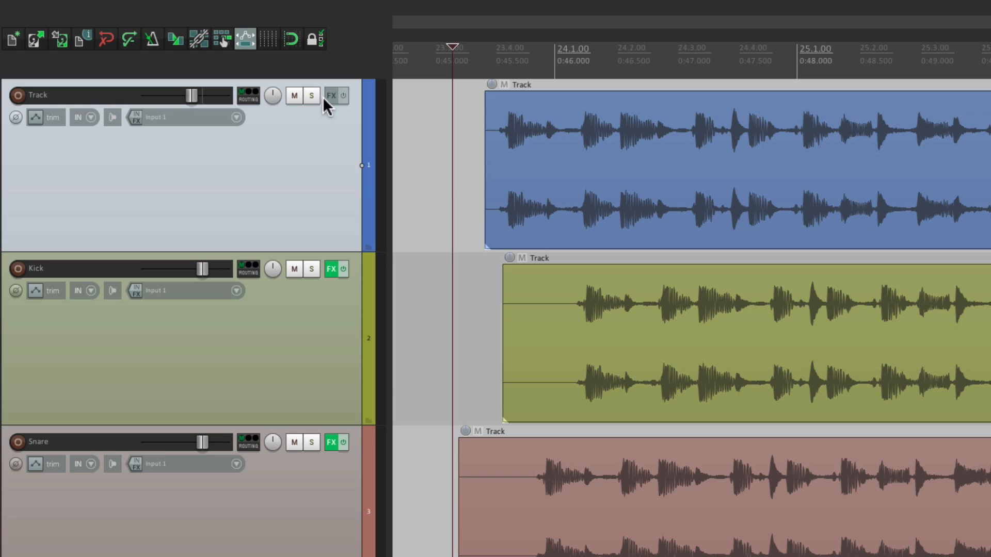
mouse_move(325, 176)
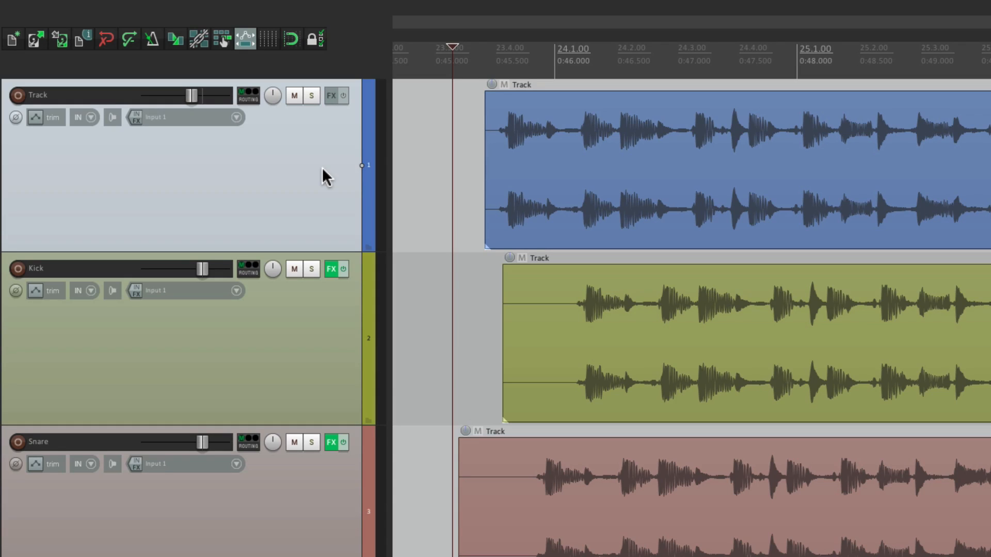
Open the Kick track's FX chain and view its ReaComp and 1973 plugins in turn
left_click(331, 95)
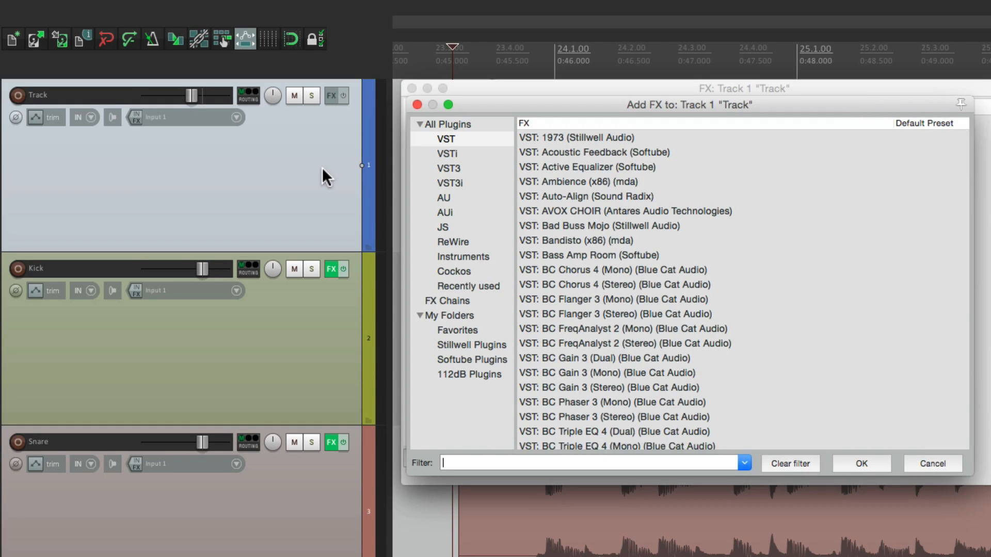
mouse_move(627, 182)
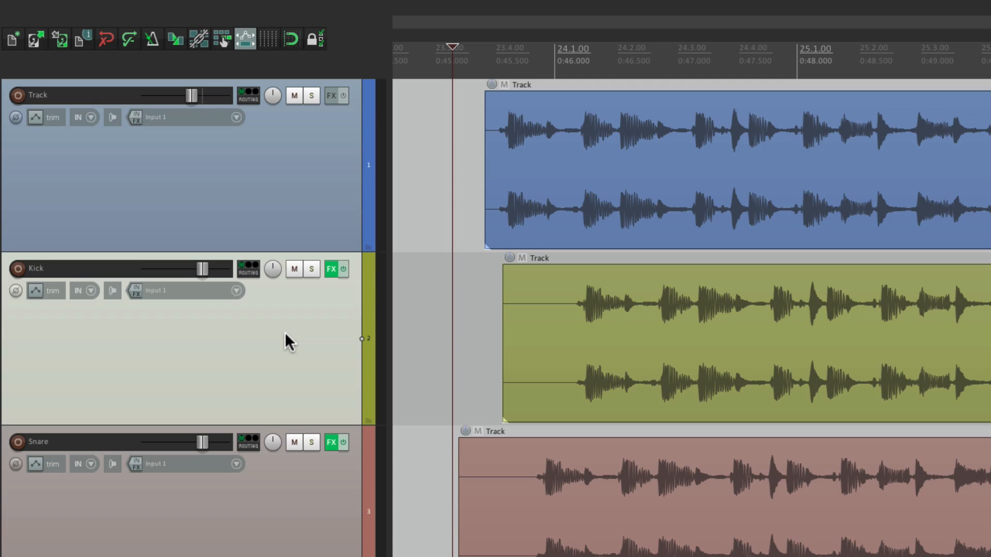
left_click(330, 268)
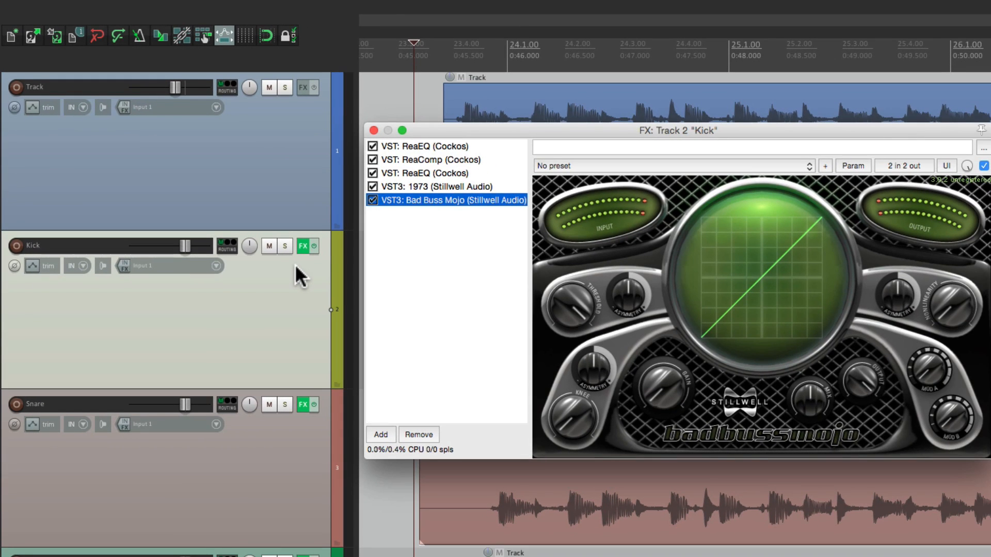
left_click(430, 159)
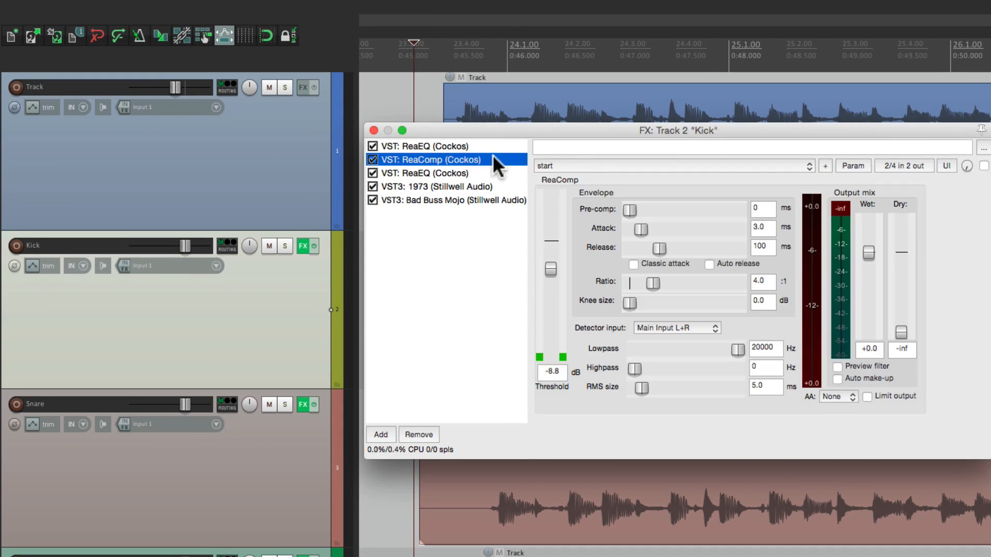
left_click(443, 186)
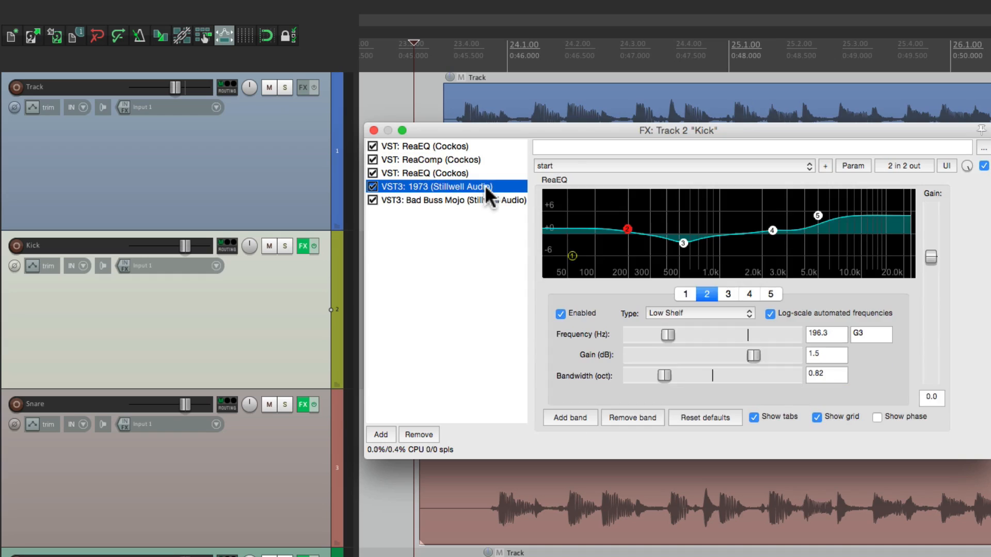
left_click(449, 200)
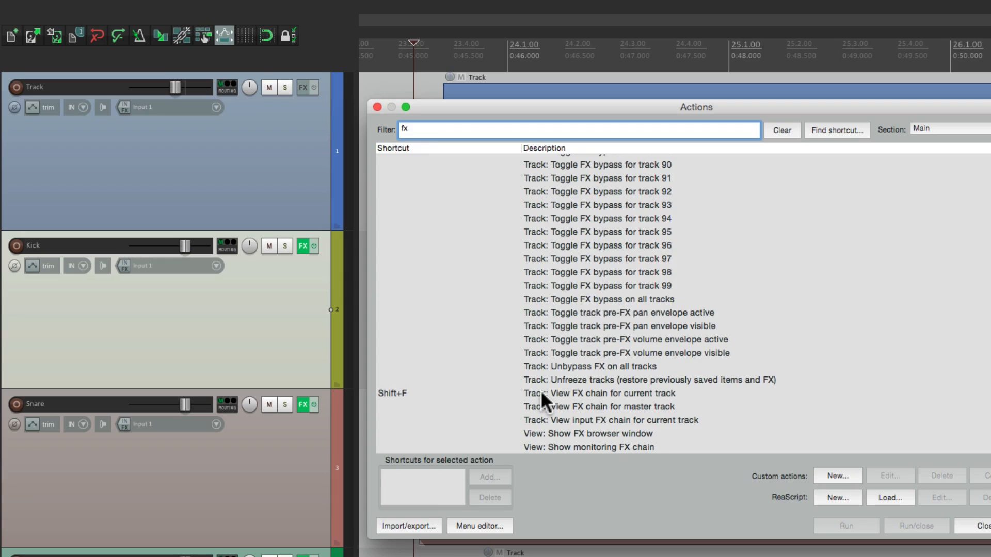
Select 'View: Show FX browser window' in Actions and start adding a shortcut for it
left_click(588, 393)
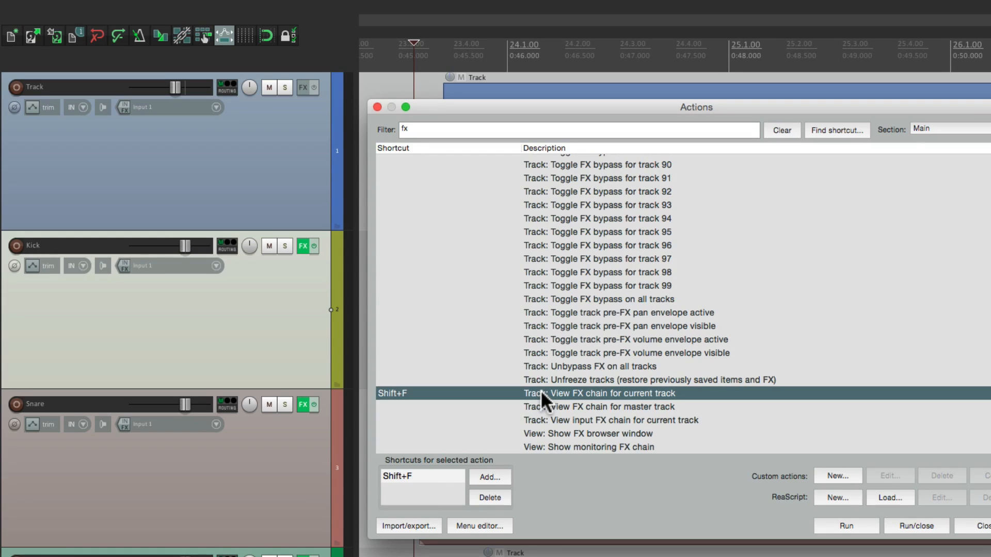
left_click(488, 497)
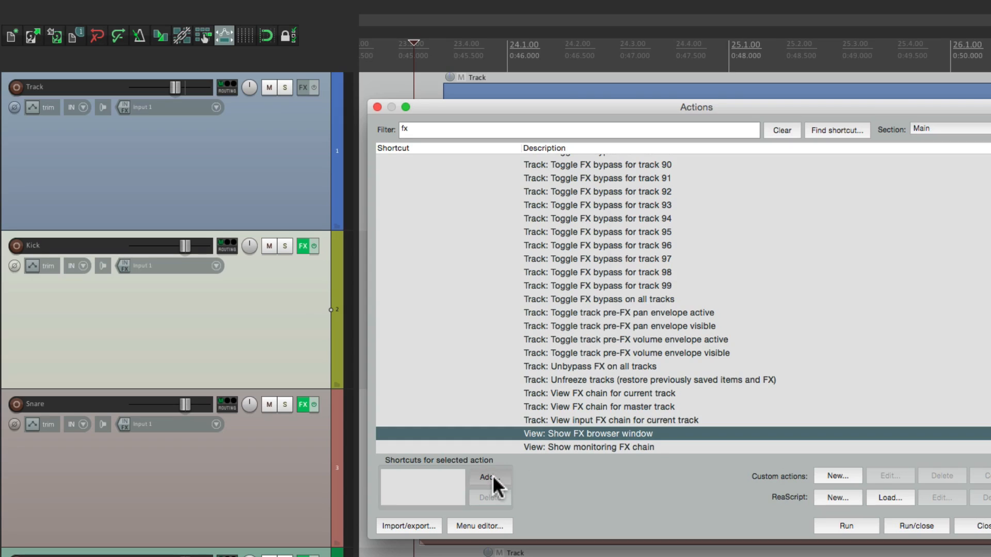
left_click(489, 477)
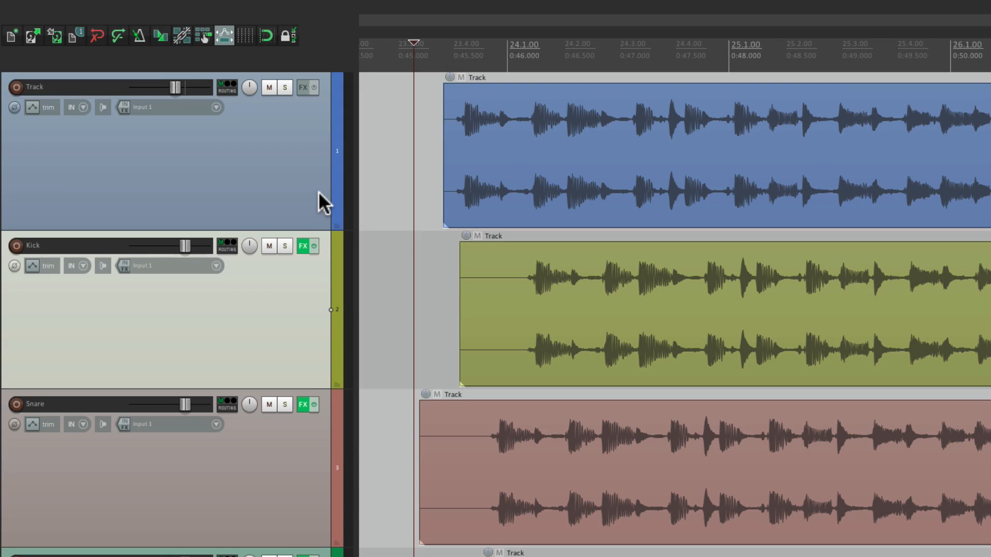
Step through ReaComp, 1973 and Bad Buss Mojo in the Kick chain, ending on the first ReaEQ
left_click(303, 246)
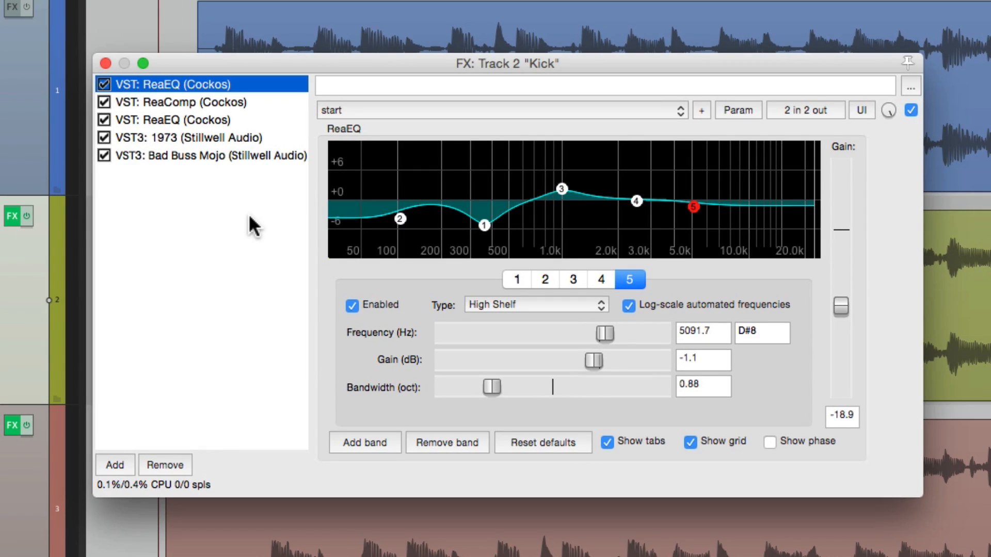
mouse_move(545, 255)
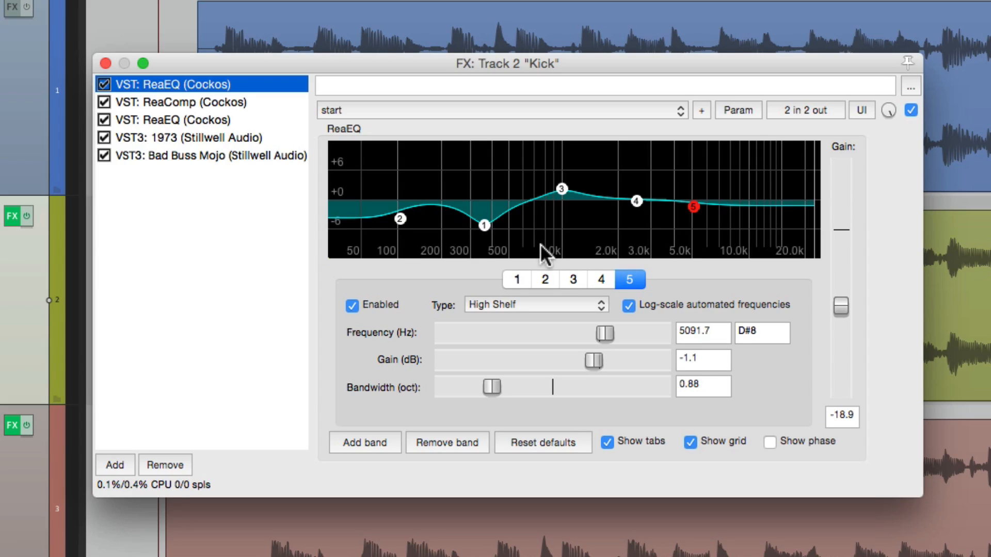
left_click(179, 102)
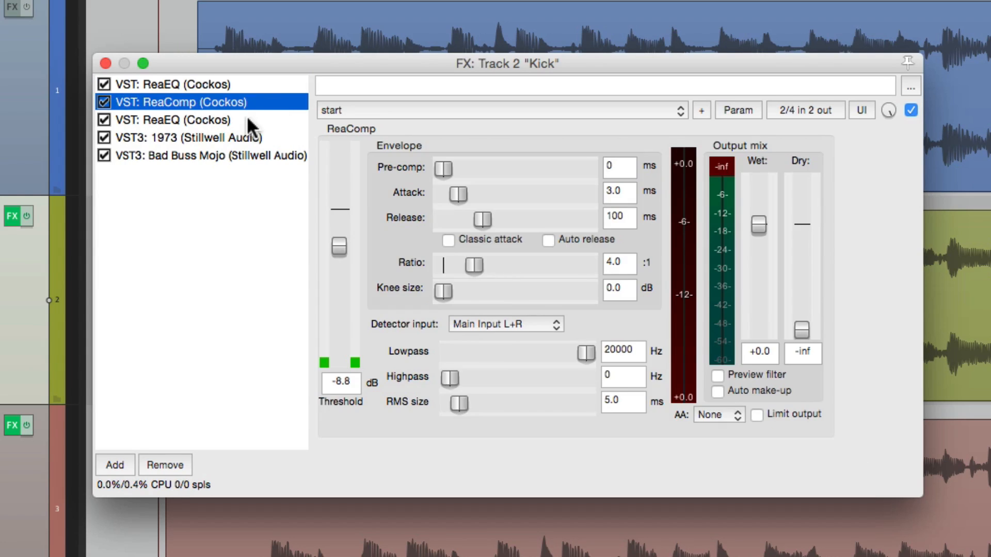
left_click(190, 138)
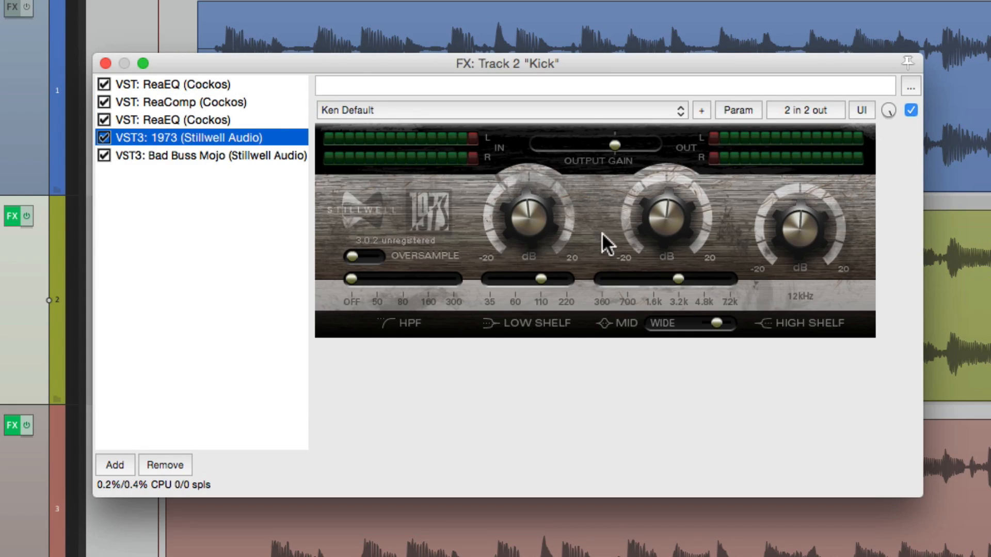
left_click(176, 84)
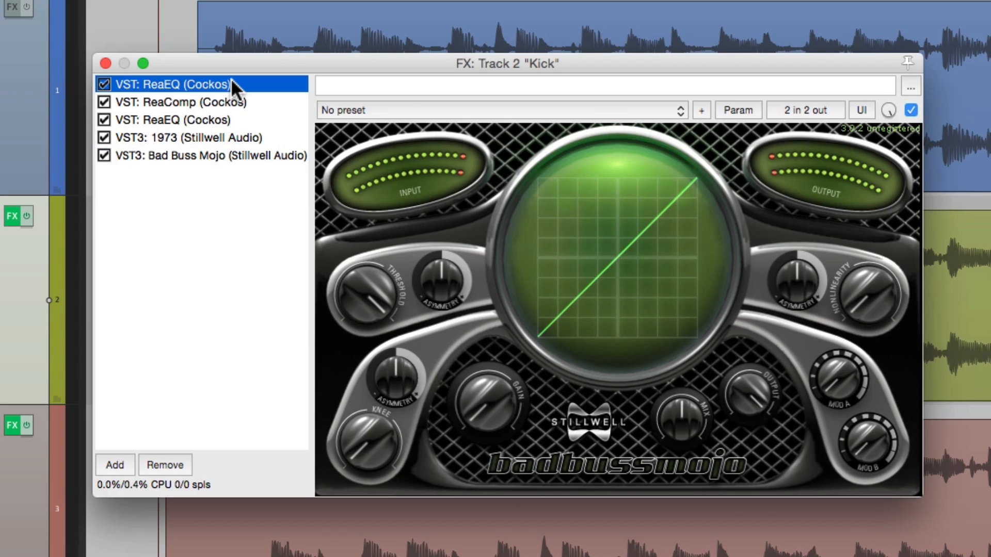
left_click(173, 83)
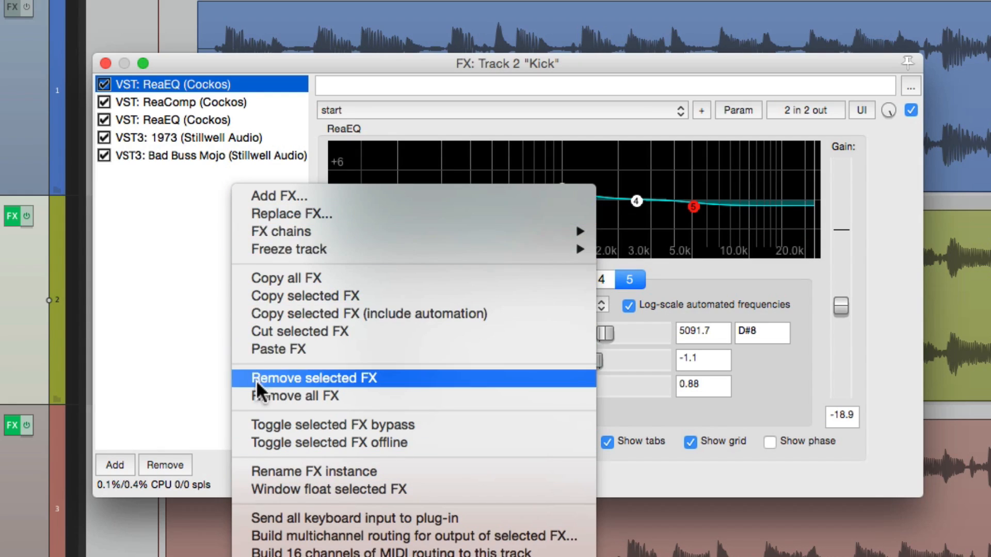
left_click(313, 377)
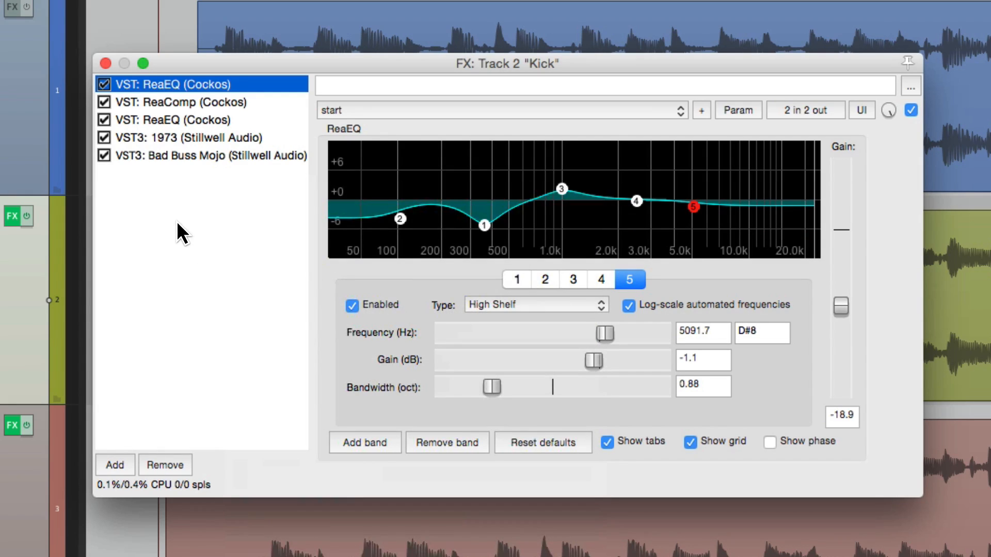
left_click(183, 137)
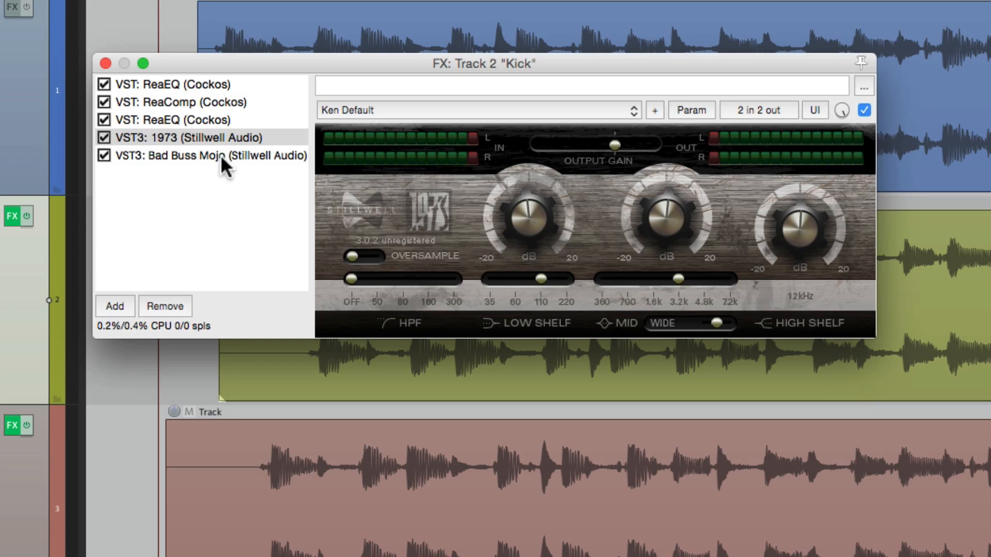
Show Bad Buss Mojo, then switch back to 1973, leaving the chain window oversized
left_click(210, 155)
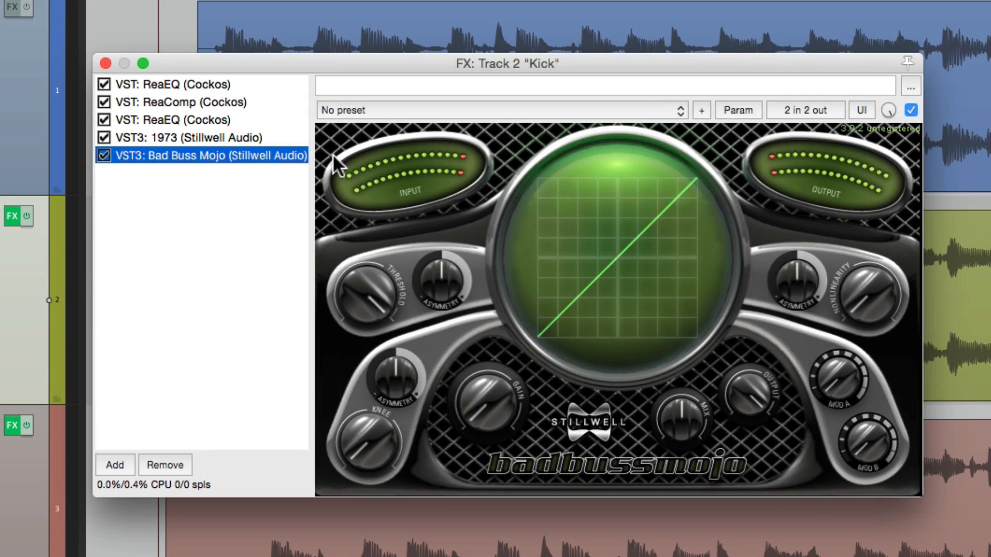
mouse_move(551, 347)
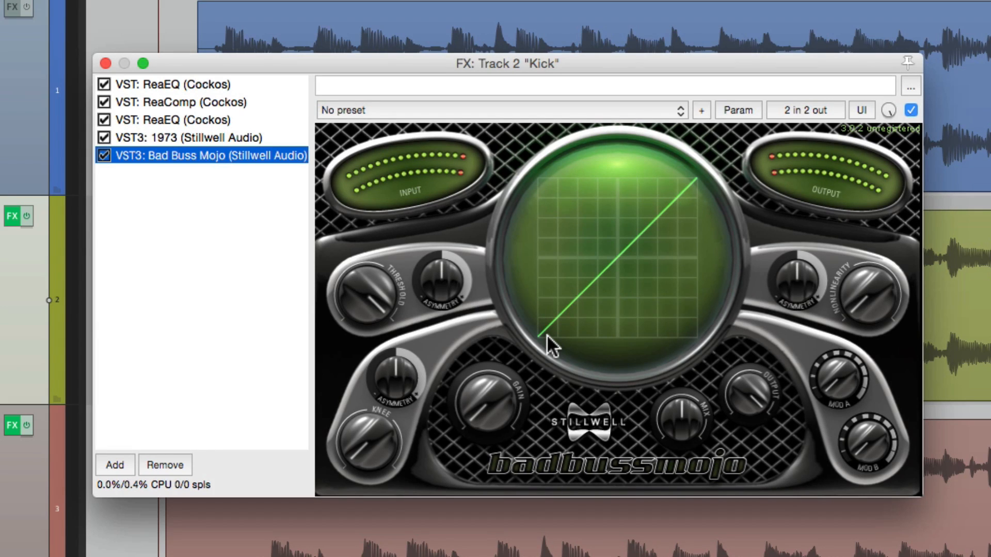
mouse_move(325, 176)
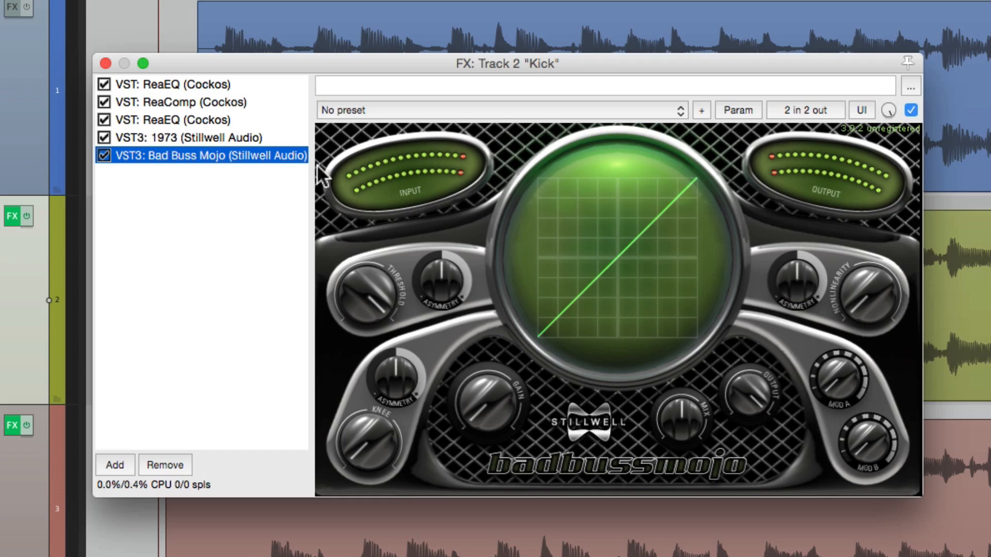
left_click(189, 137)
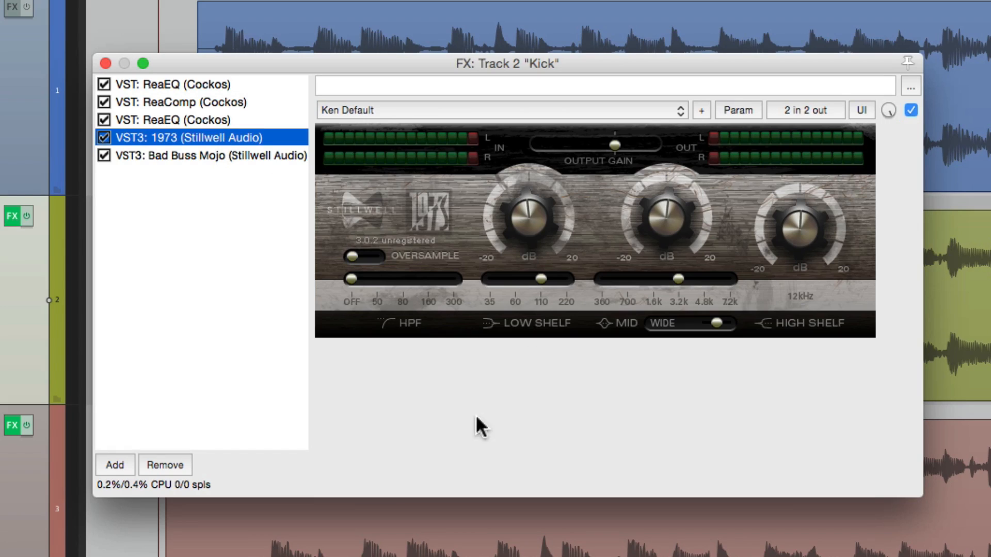
mouse_move(548, 436)
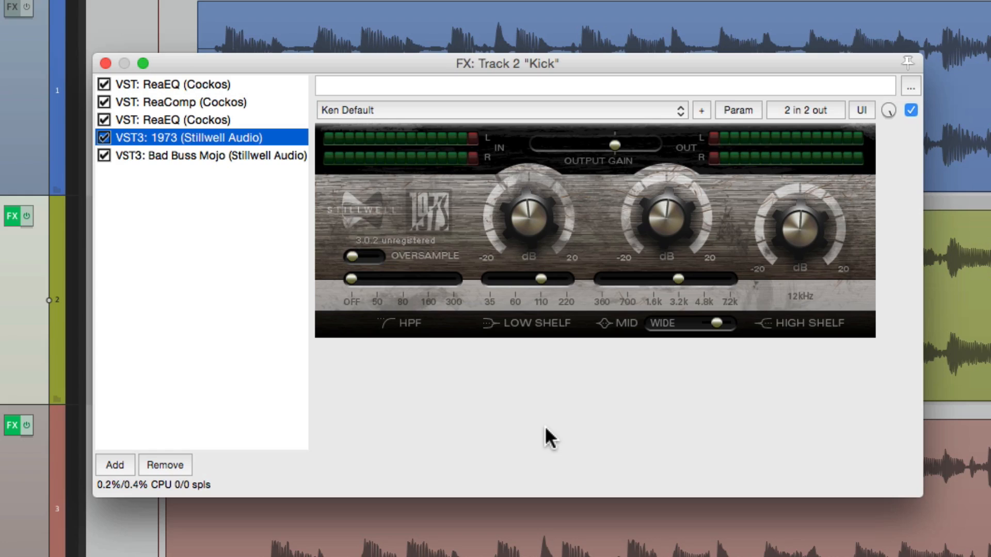
mouse_move(510, 426)
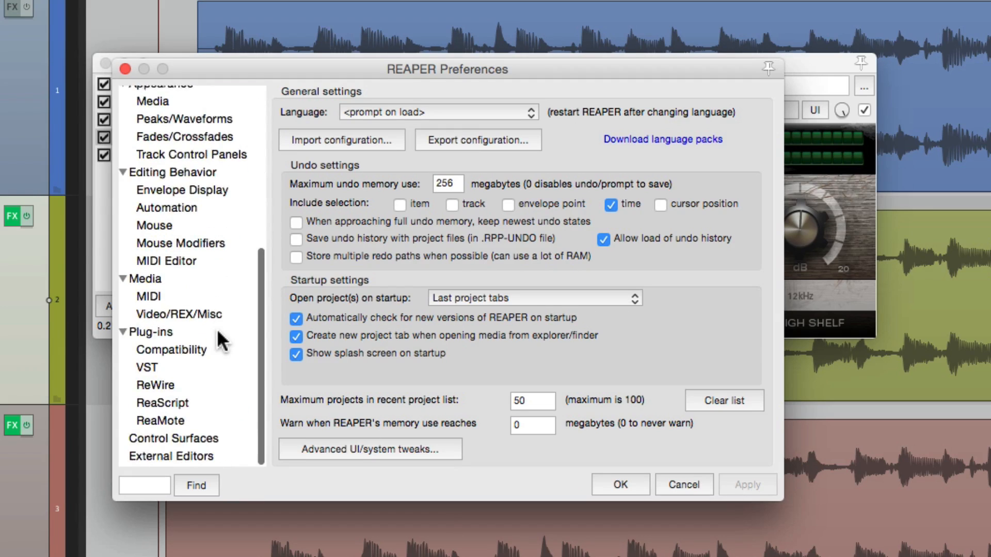
On the Plug-ins preferences page, tick 'down' for Automatically resize FX windows
left_click(151, 334)
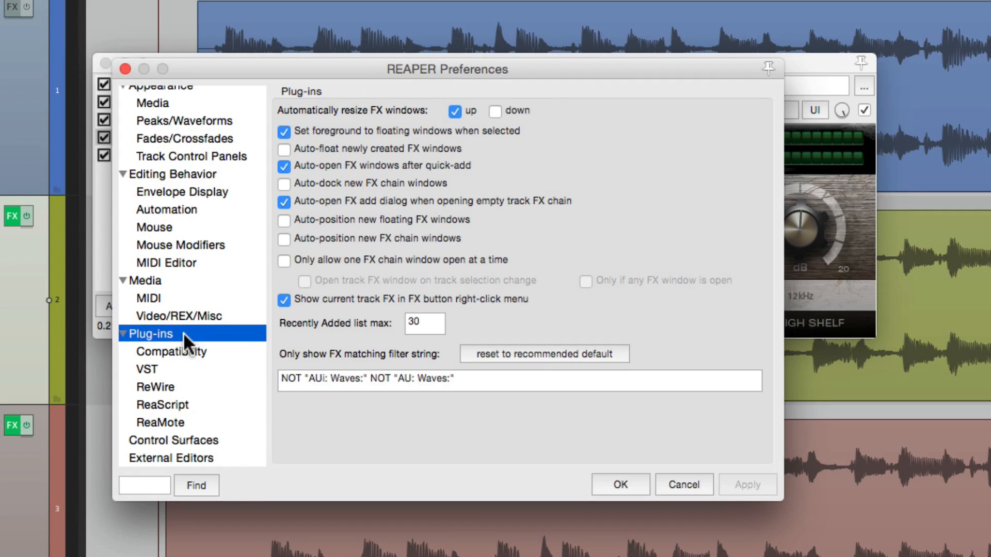
mouse_move(444, 131)
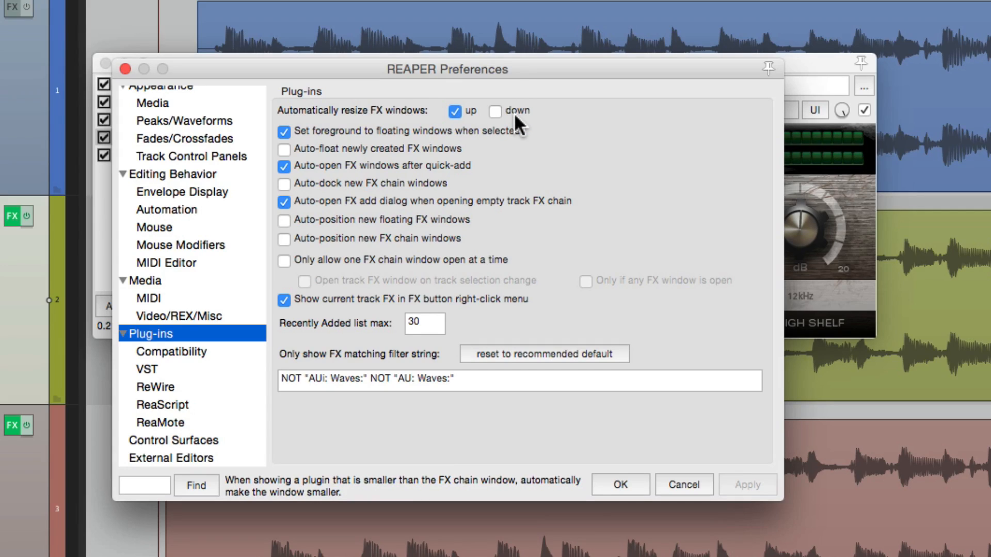
mouse_move(509, 119)
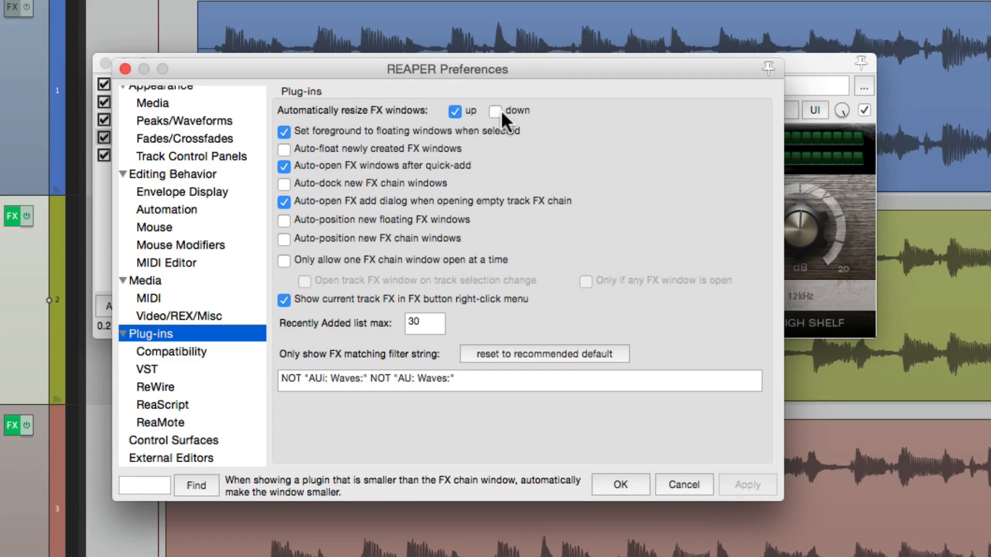
left_click(494, 112)
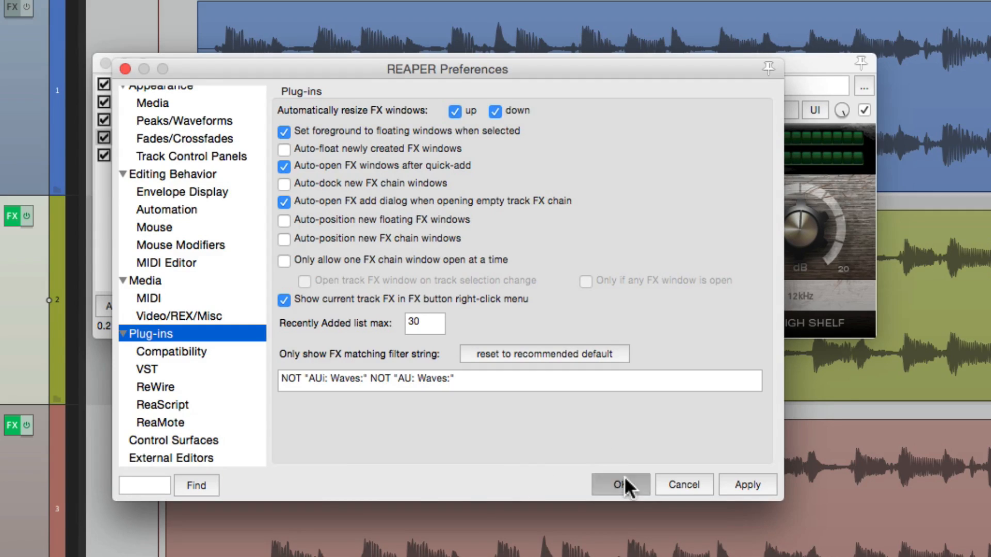
Confirm the preference and step through 1973, ReaEQ and Bad Buss Mojo as the window resizes to each
left_click(618, 485)
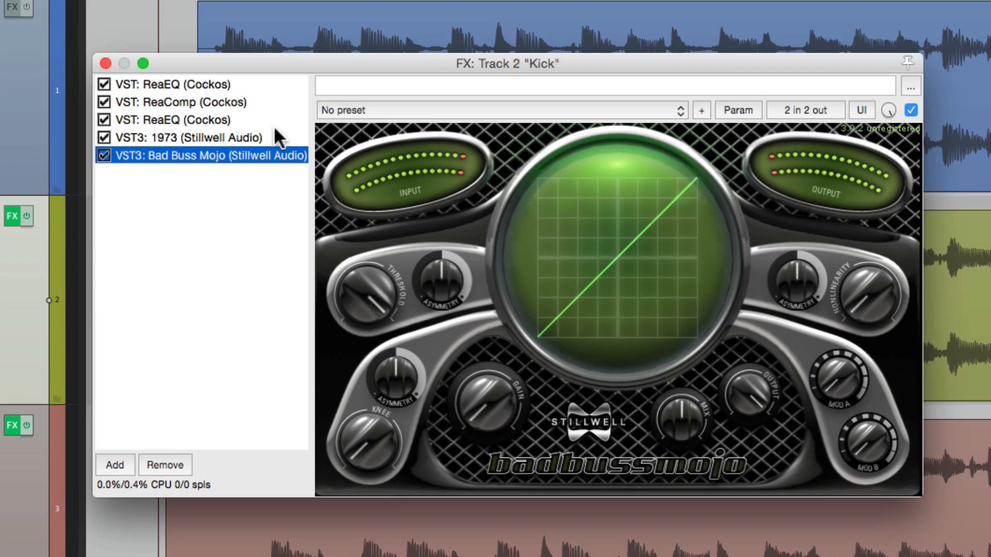
left_click(187, 137)
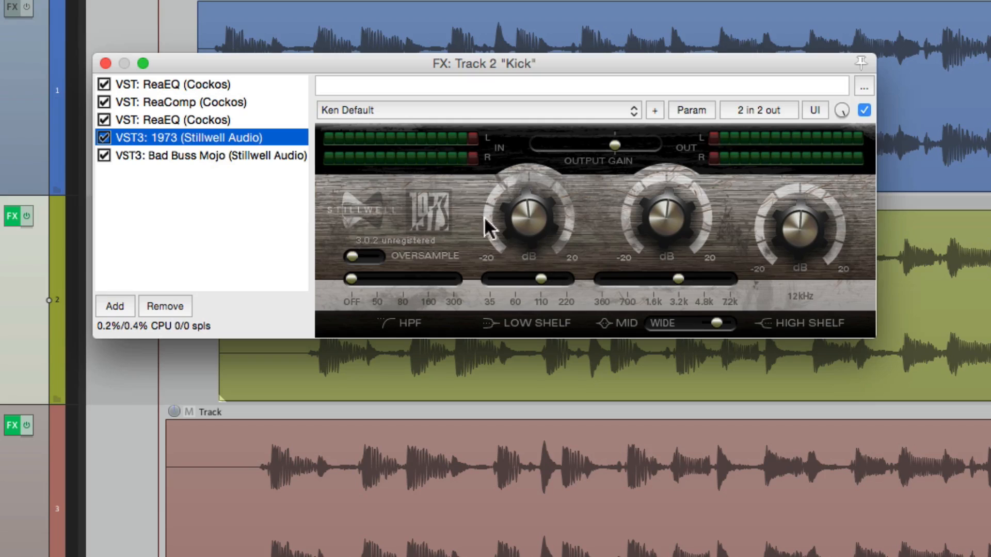
left_click(184, 120)
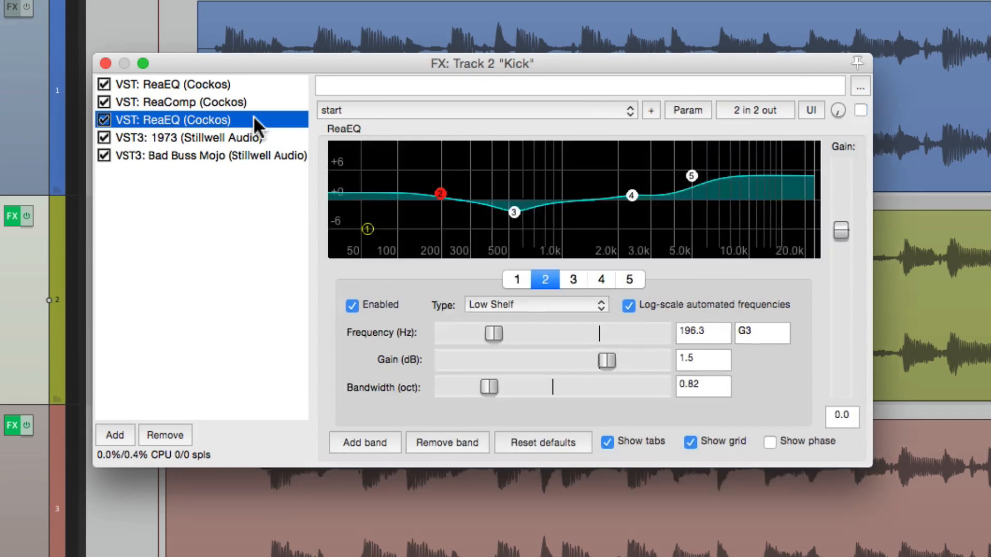
left_click(860, 110)
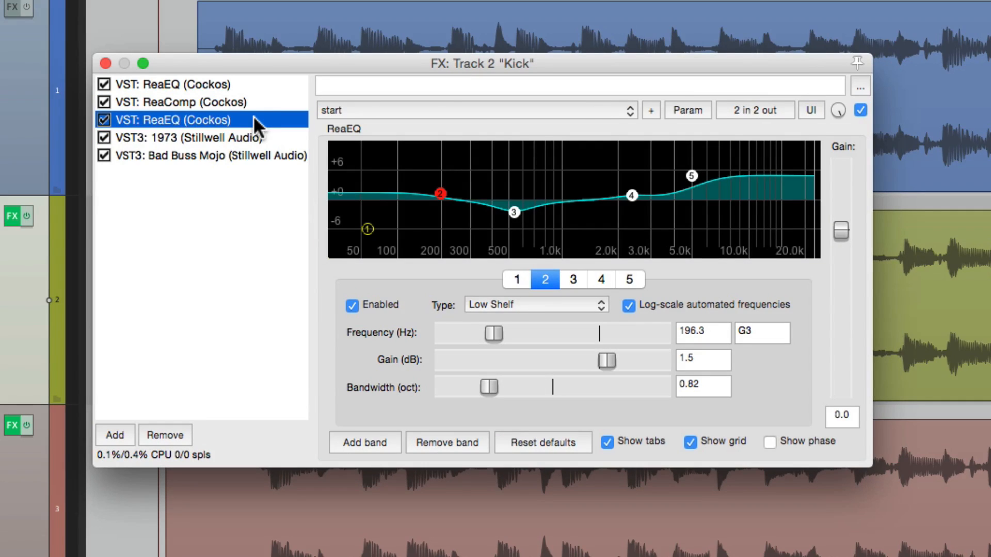
left_click(184, 102)
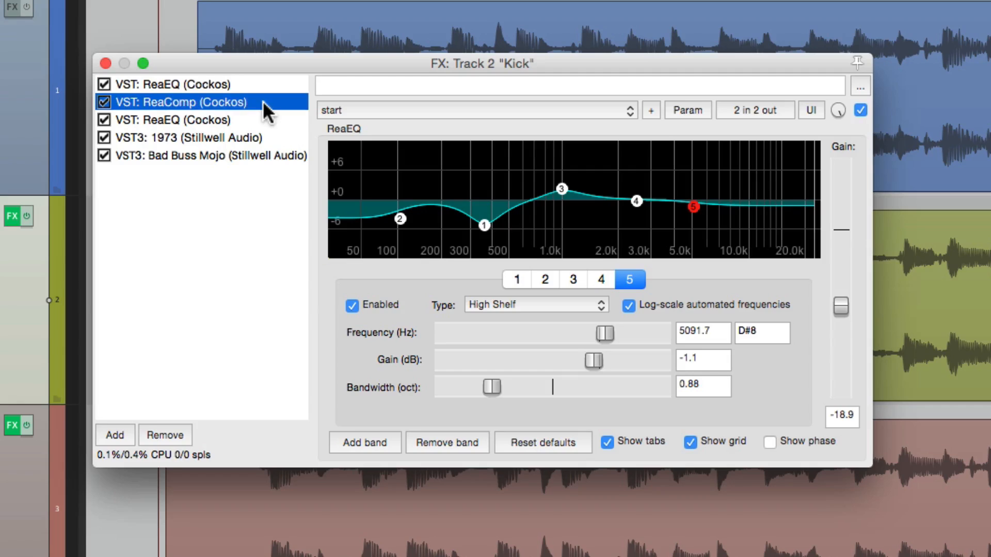
left_click(209, 156)
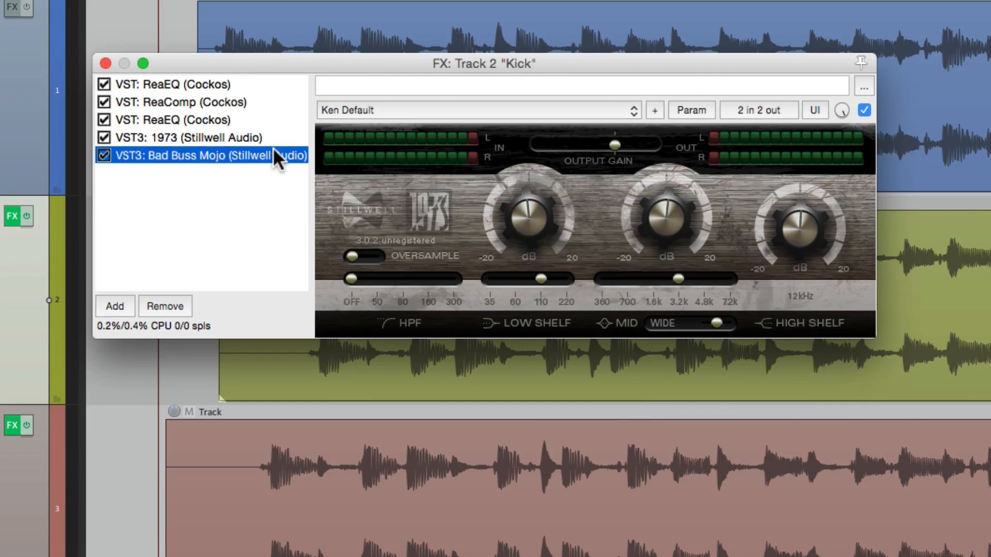
left_click(208, 156)
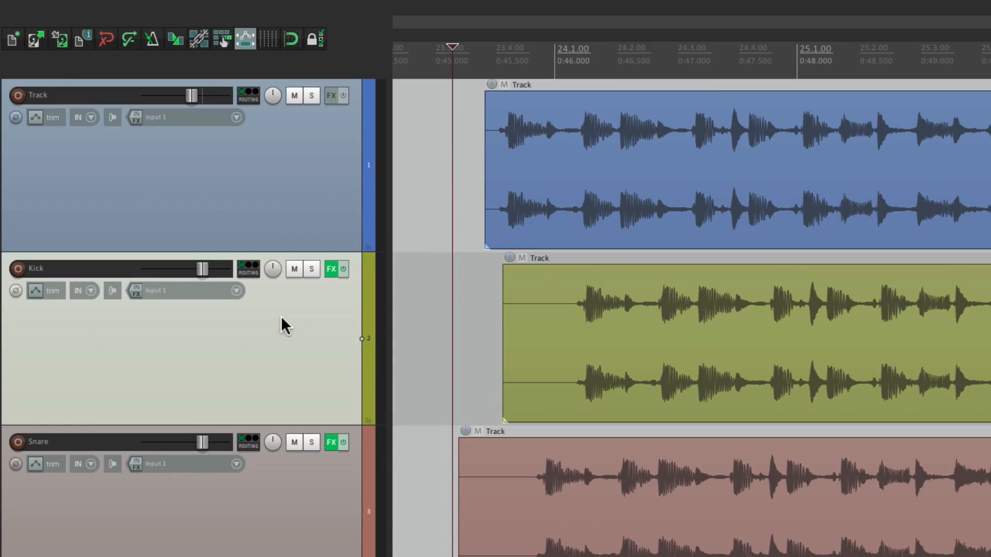
mouse_move(330, 268)
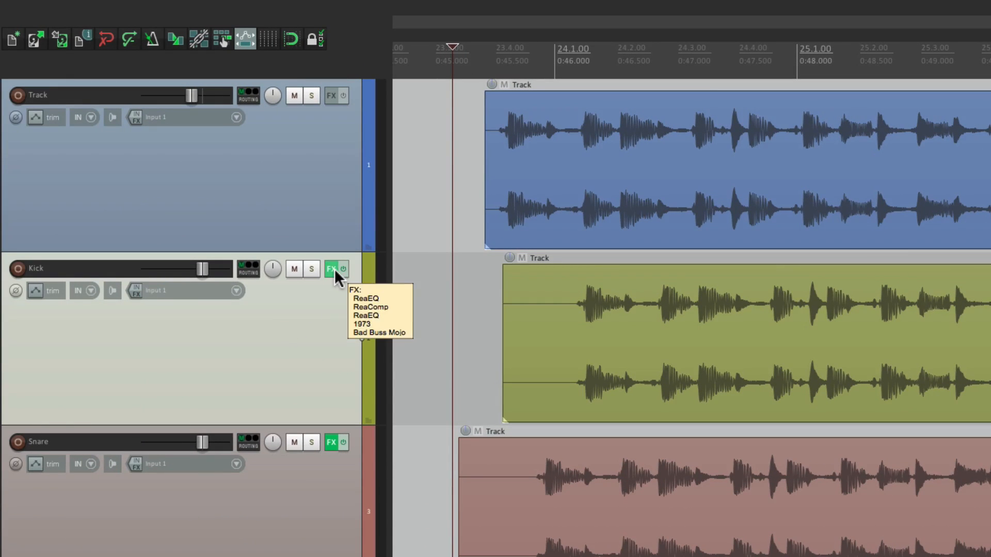
Float the Kick track's first ReaEQ and ReaComp from its effects menu, then show the full chain
right_click(330, 268)
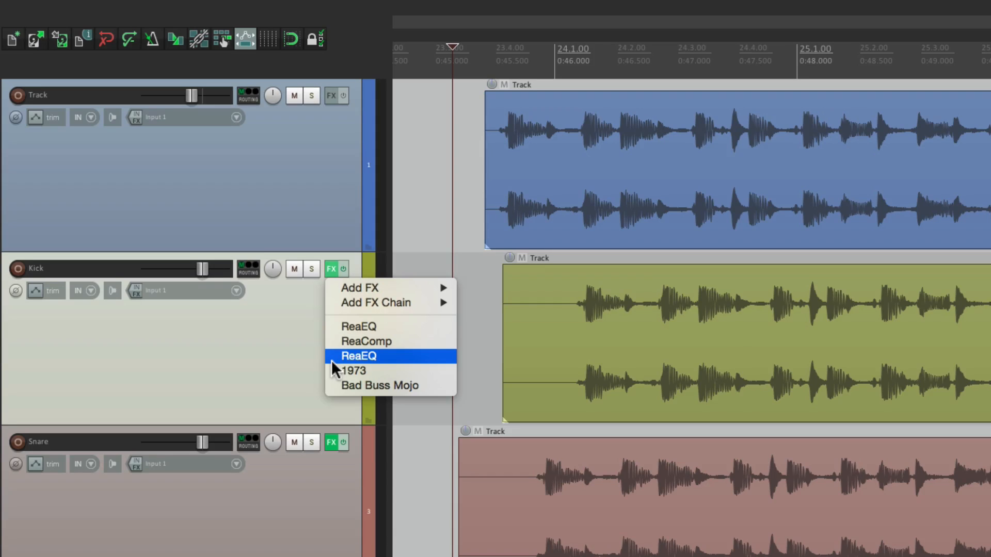
mouse_move(360, 327)
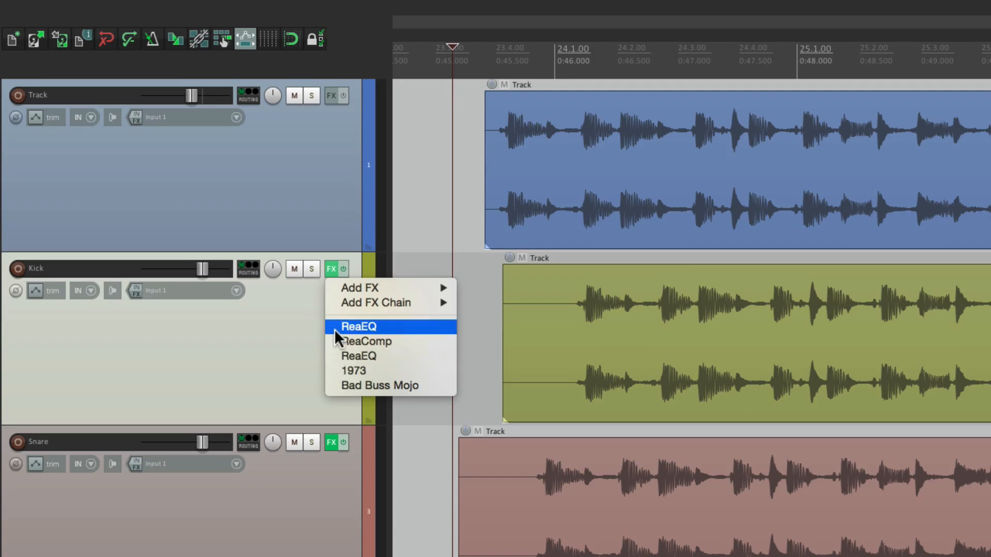
left_click(358, 327)
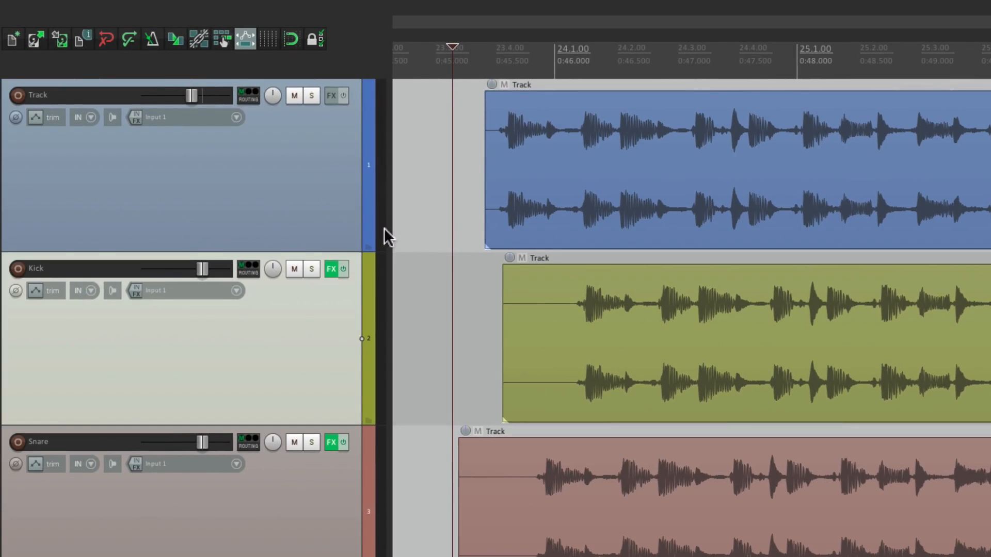
left_click(330, 268)
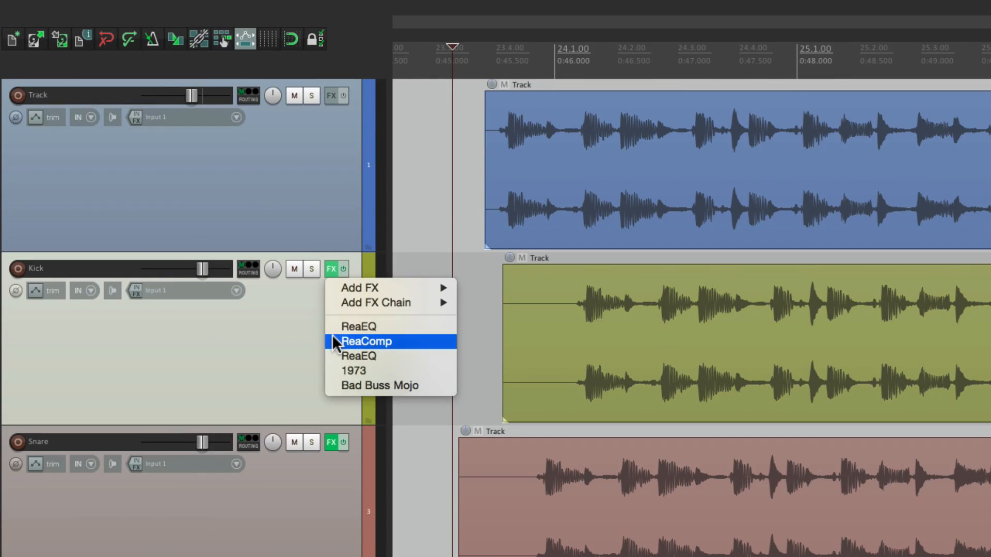
left_click(365, 342)
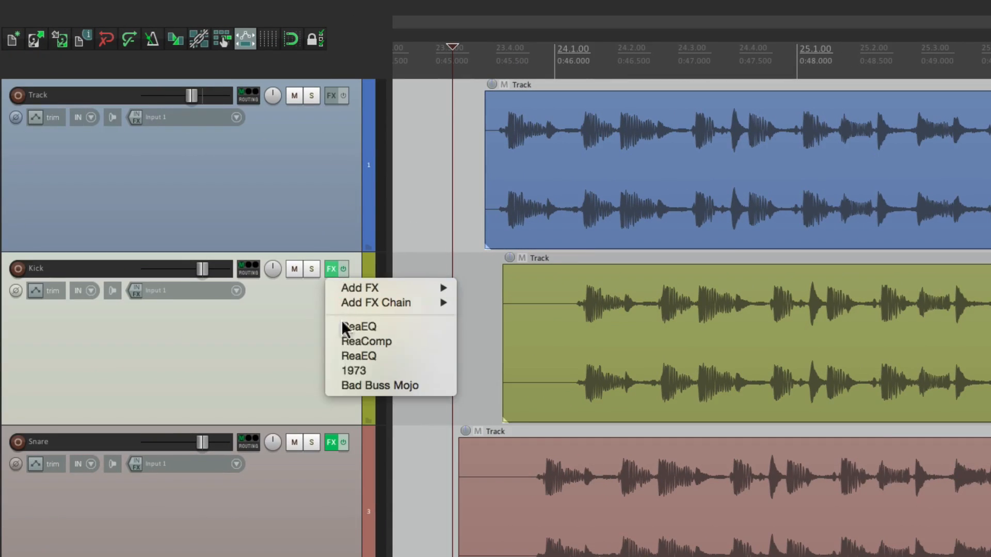
left_click(353, 370)
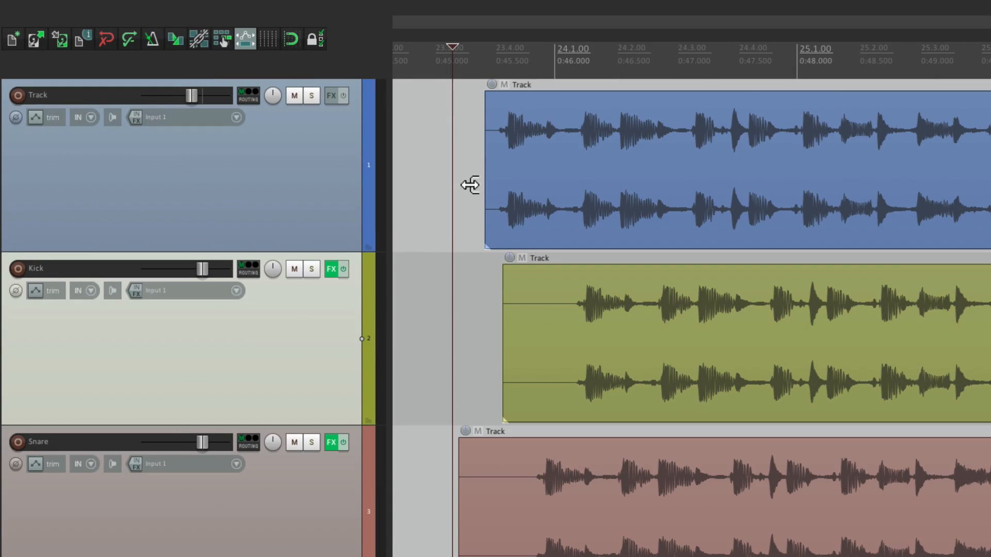
left_click(331, 268)
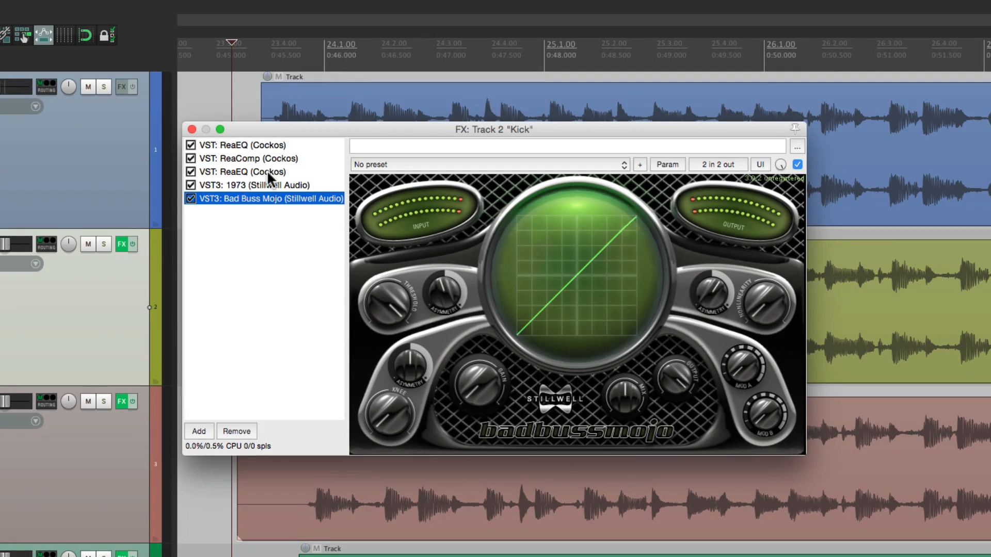
Float the Snare track's ReaEQ from the mixer insert and close it, leaving no effect windows open
left_click(190, 130)
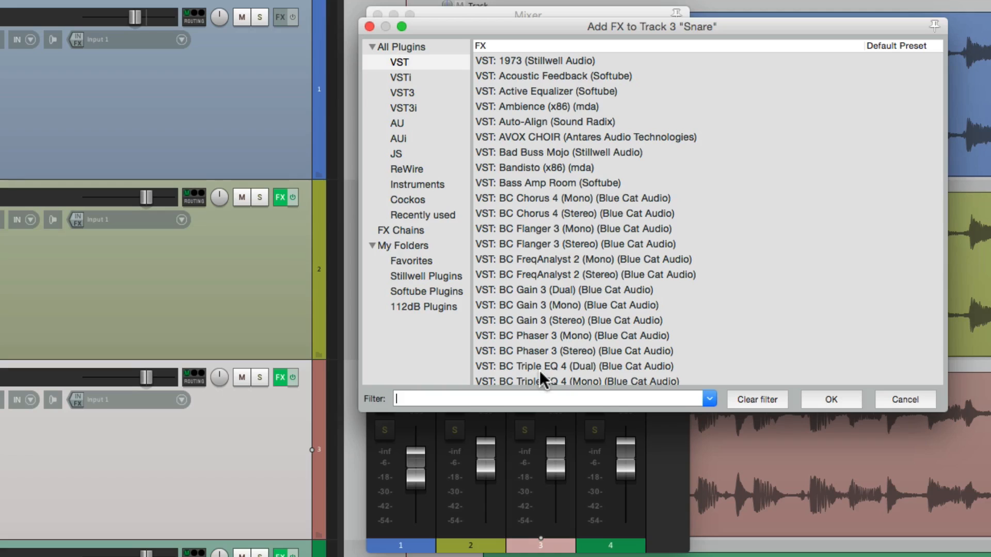
left_click(904, 399)
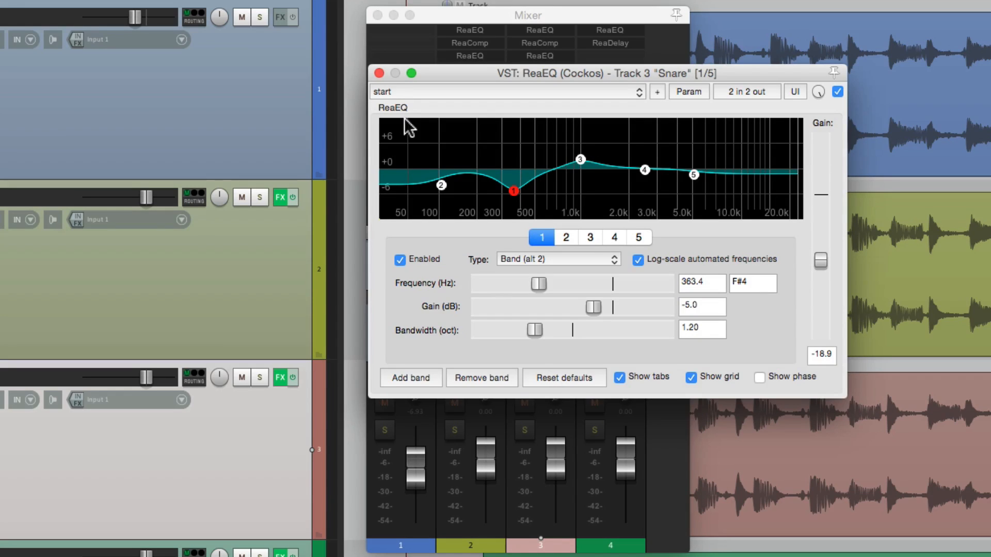
left_click(379, 73)
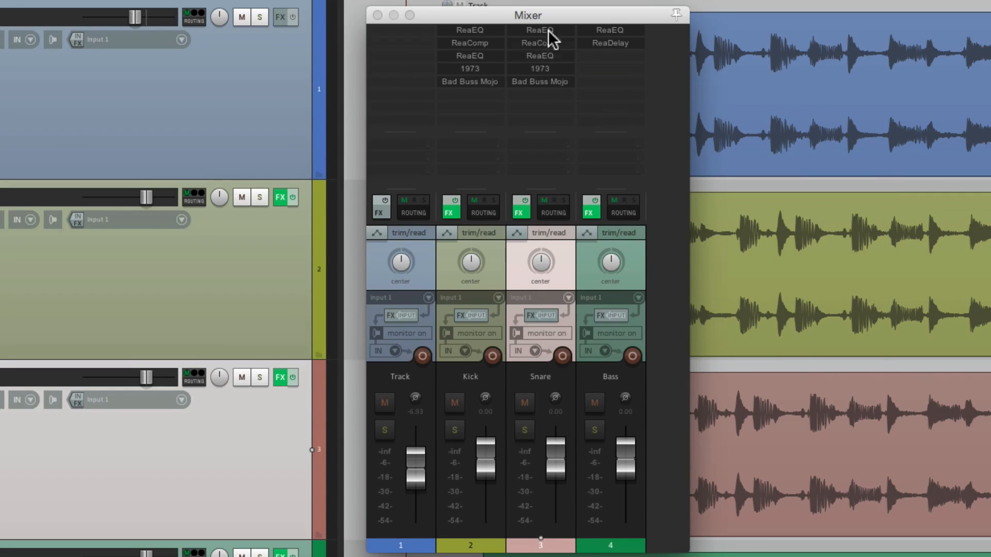
left_click(540, 30)
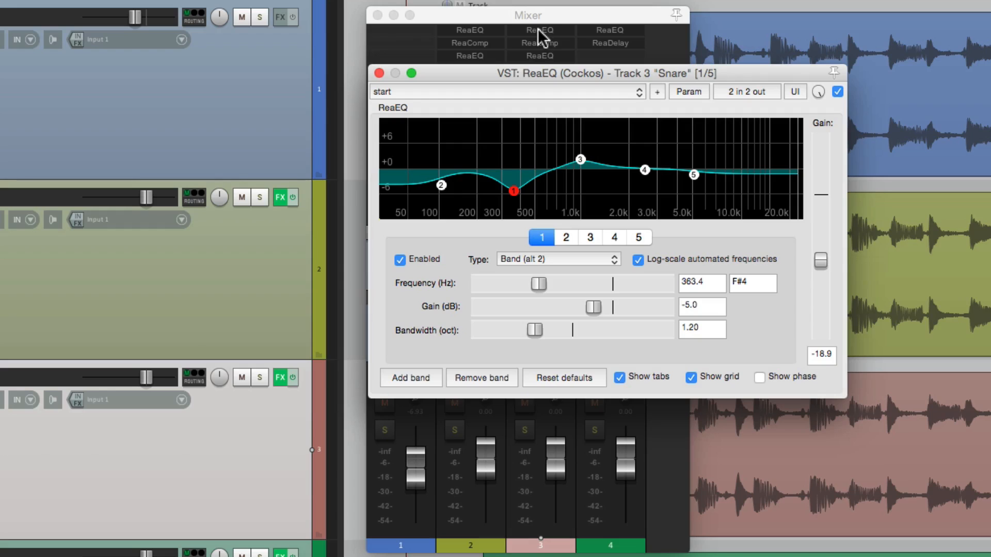
left_click(380, 74)
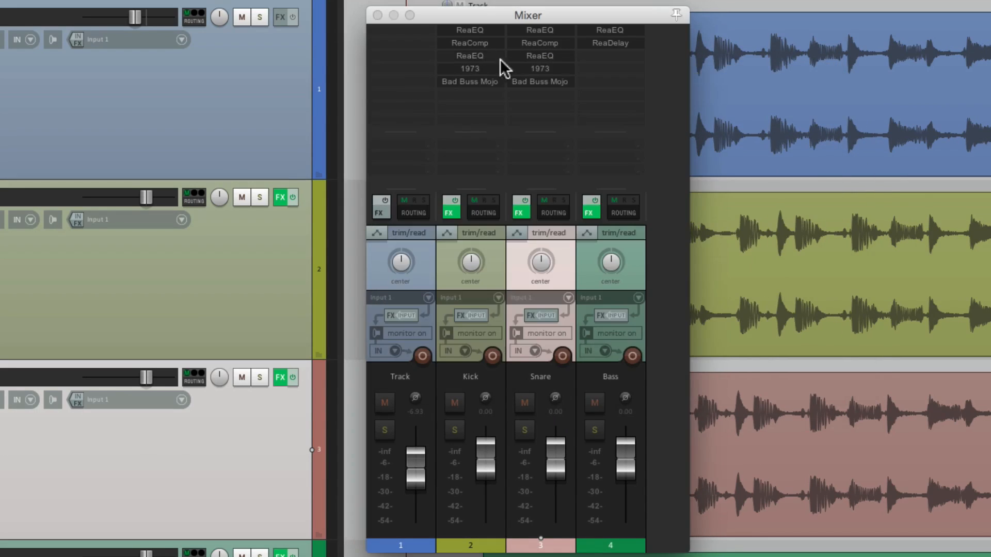
mouse_move(421, 136)
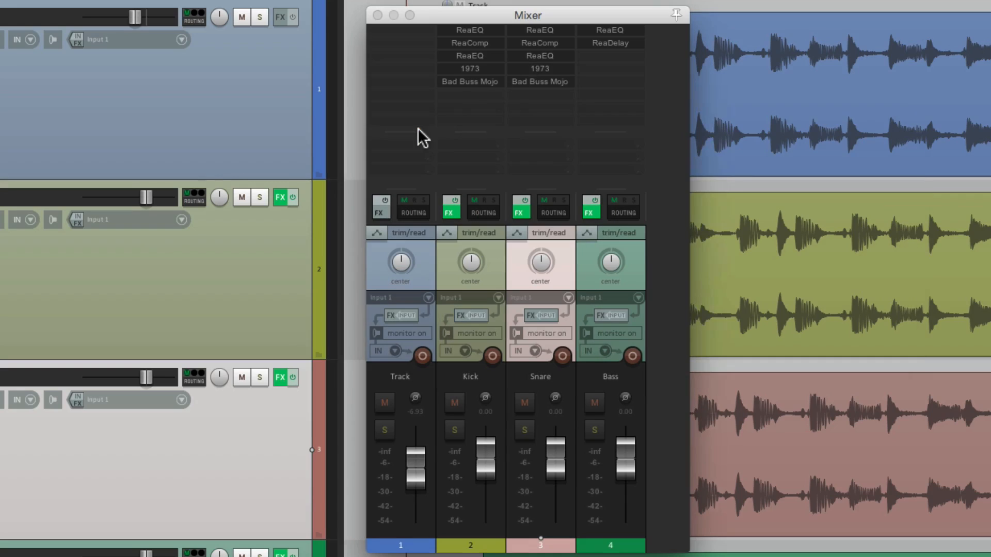
mouse_move(536, 86)
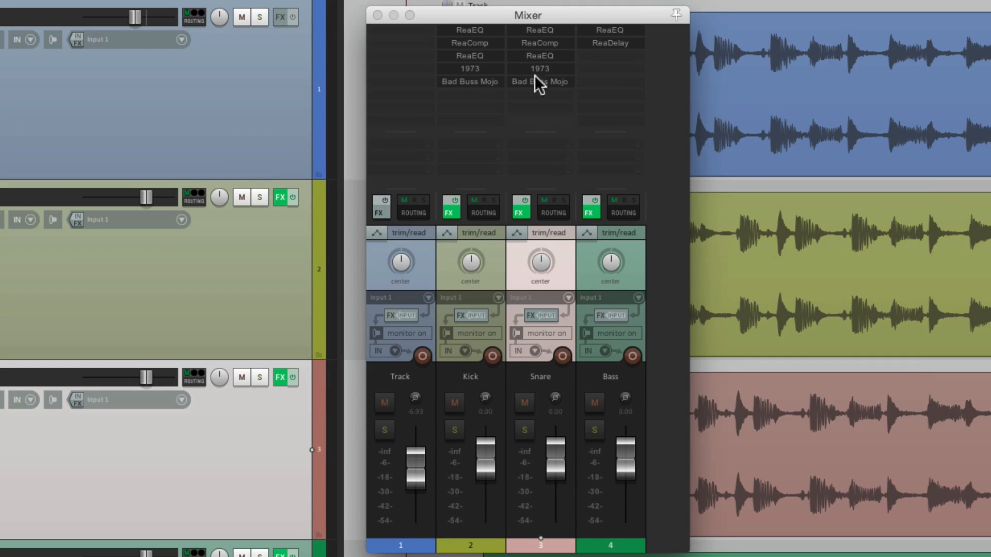
mouse_move(539, 69)
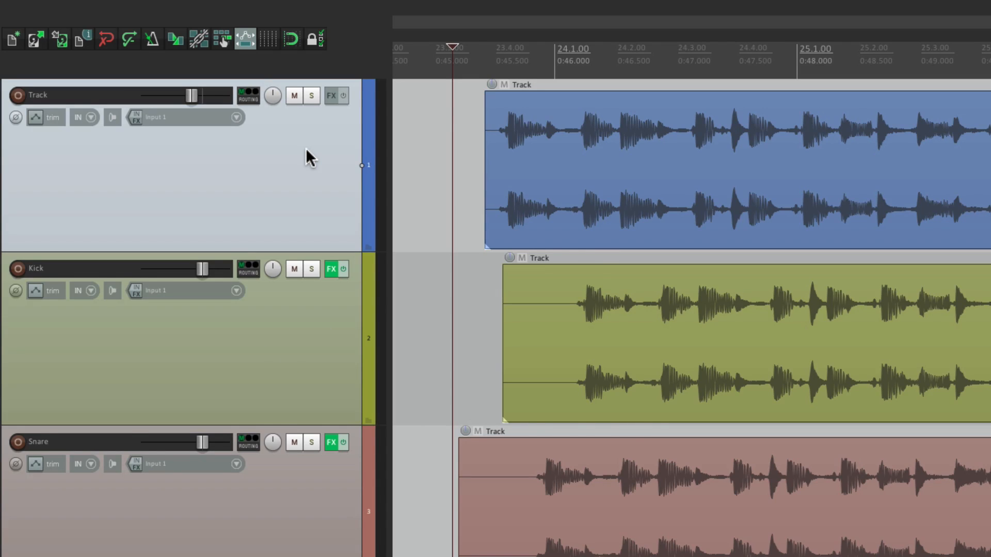
Dock the FX browser in the Docker and add VST: 1973 (Stillwell Audio) to Track 1
left_click(330, 95)
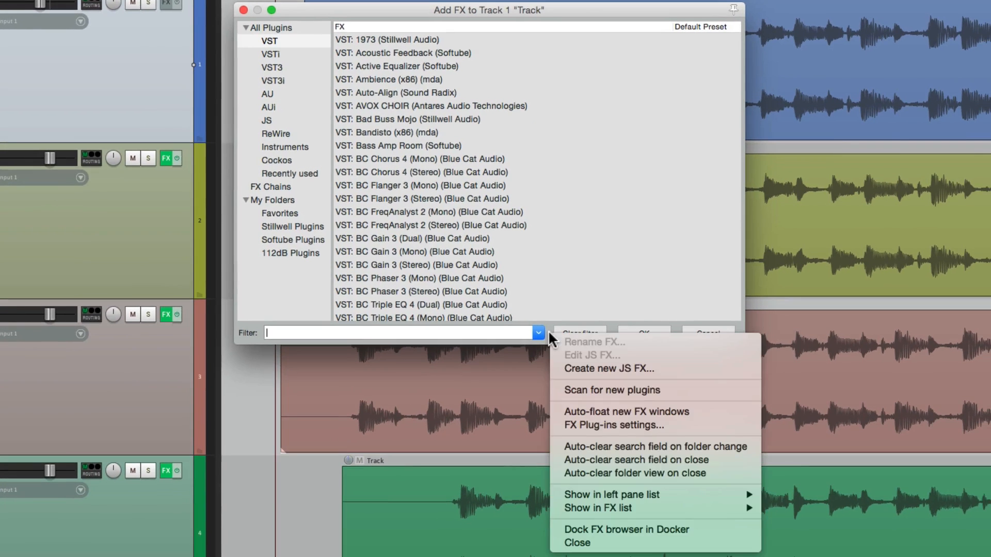
mouse_move(601, 529)
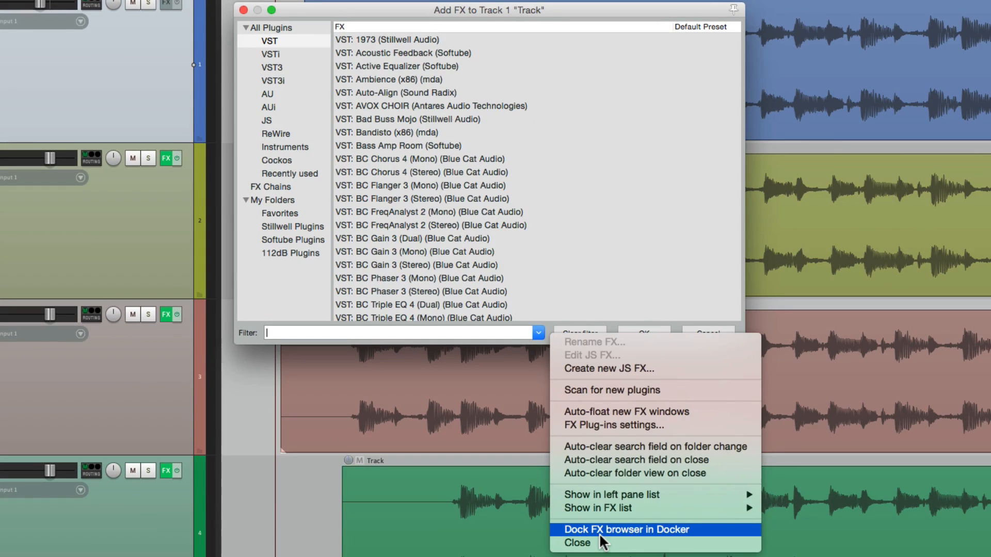
left_click(625, 529)
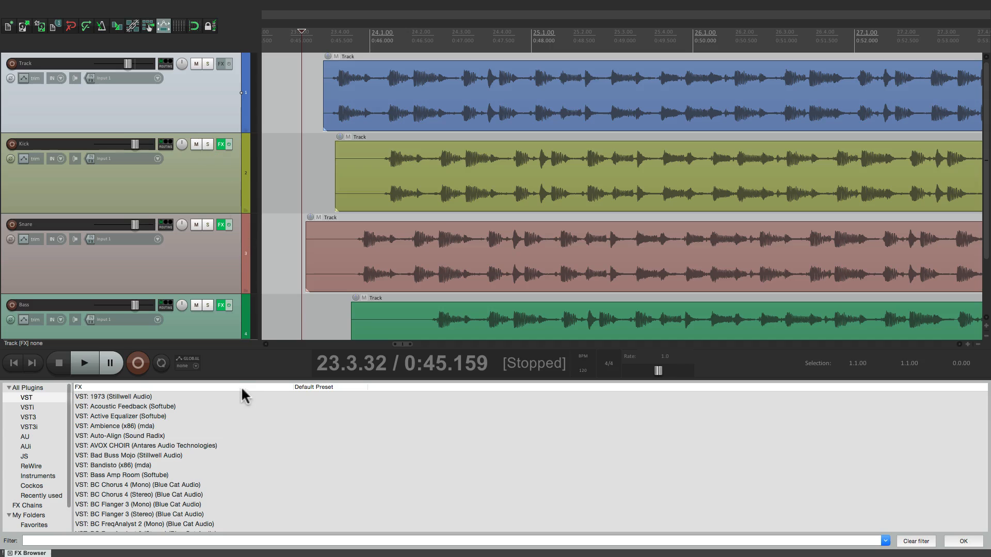
mouse_move(169, 401)
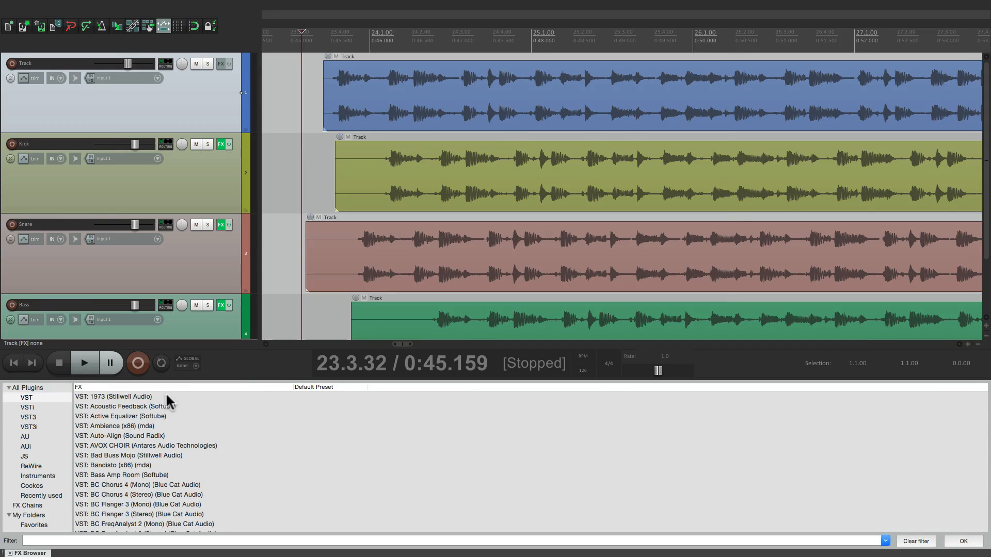
double_click(113, 397)
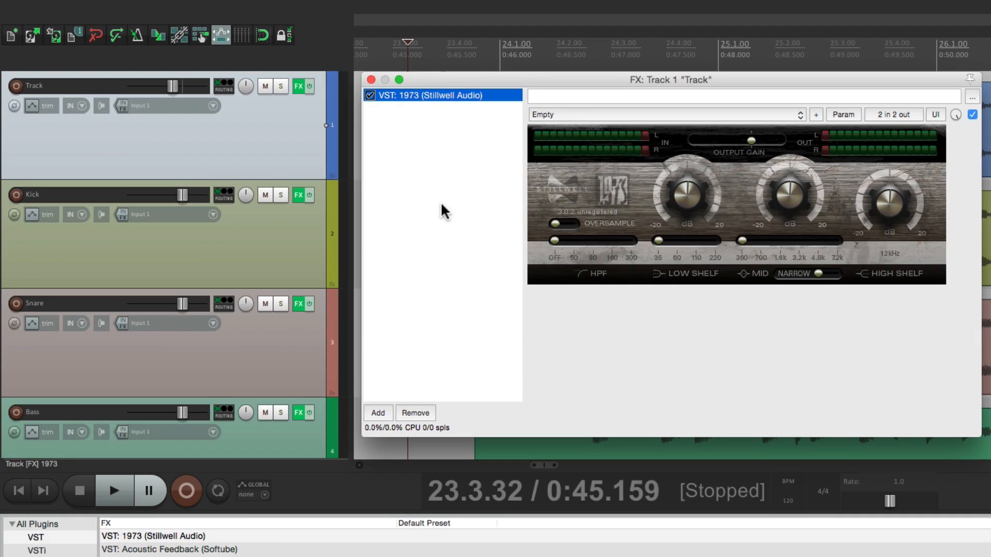
mouse_move(304, 142)
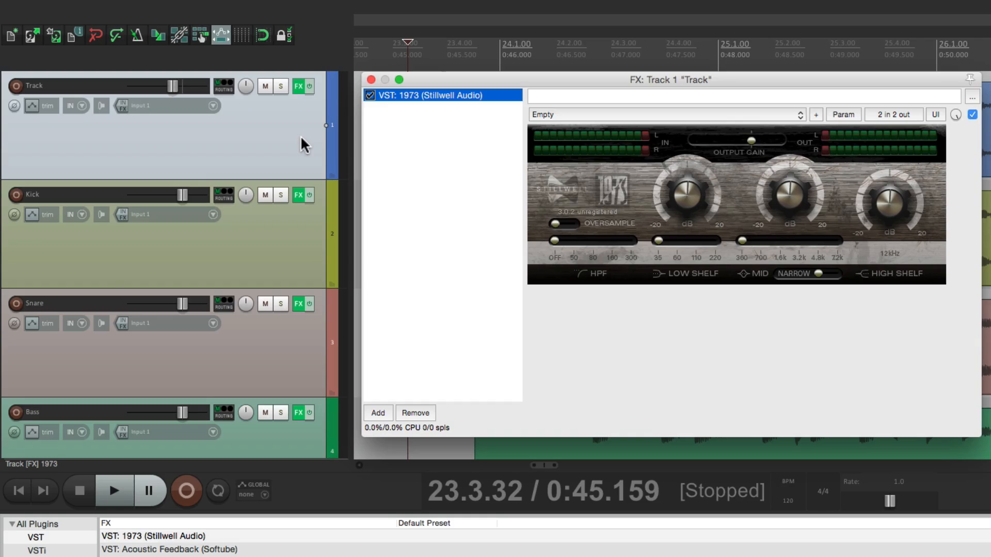
left_click(369, 79)
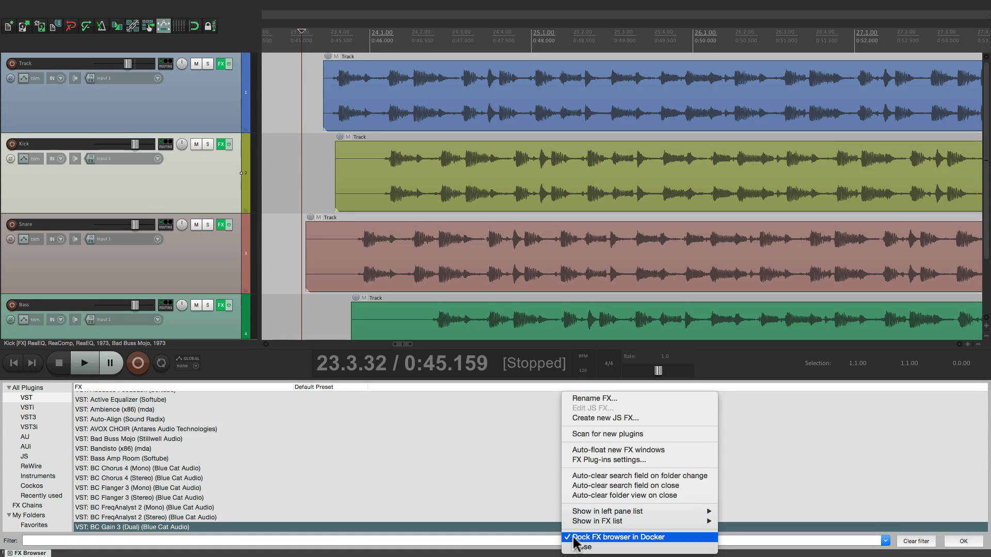
Undock the FX browser into its own window and add ReaEQ to the first media item
left_click(617, 536)
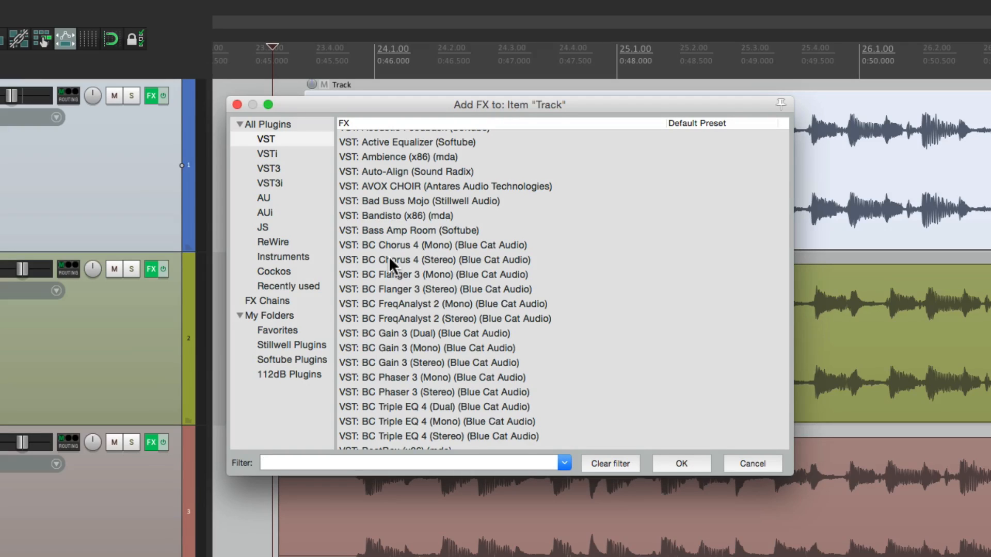
left_click(274, 272)
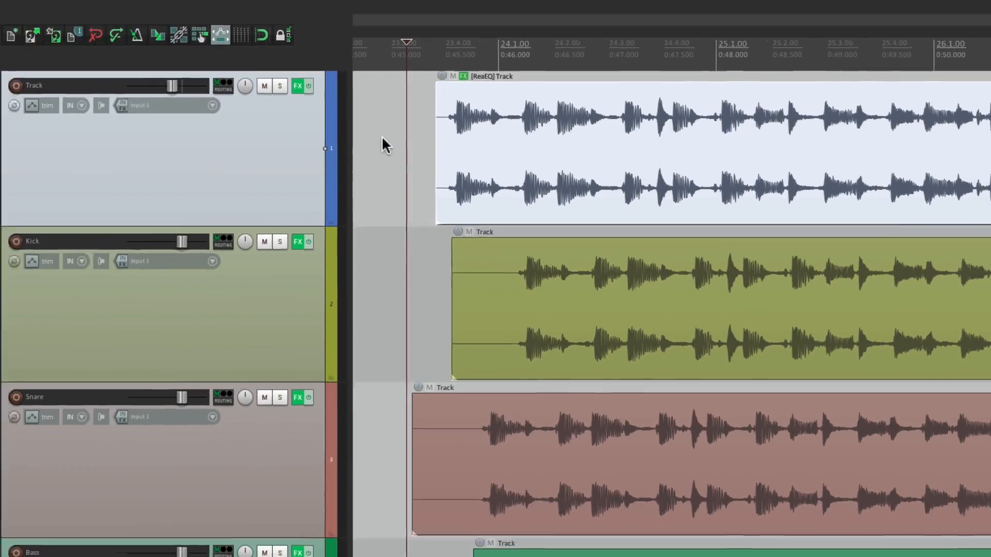
left_click(298, 86)
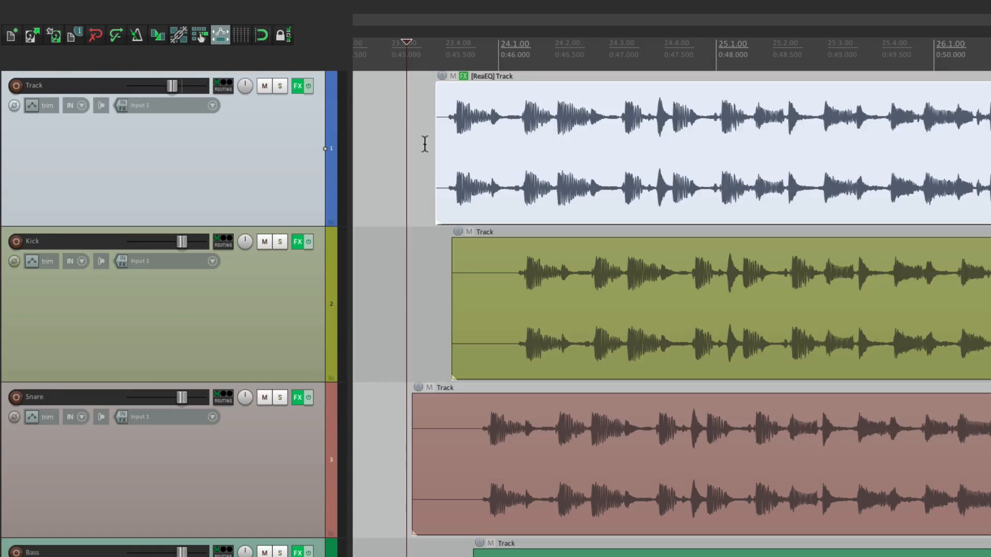
mouse_move(252, 154)
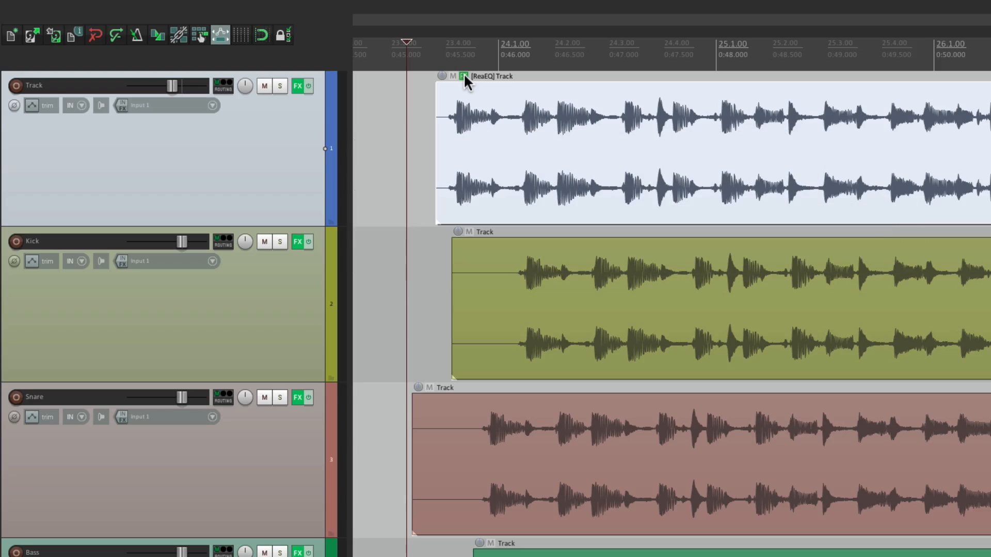
Remove the effects from the first item and clear all effects from Track 1
left_click(297, 85)
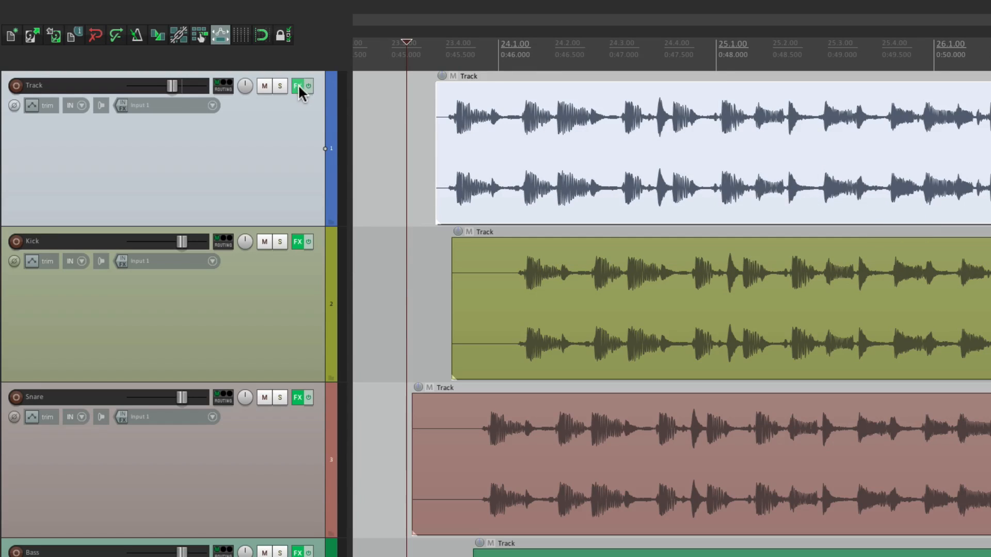
left_click(297, 86)
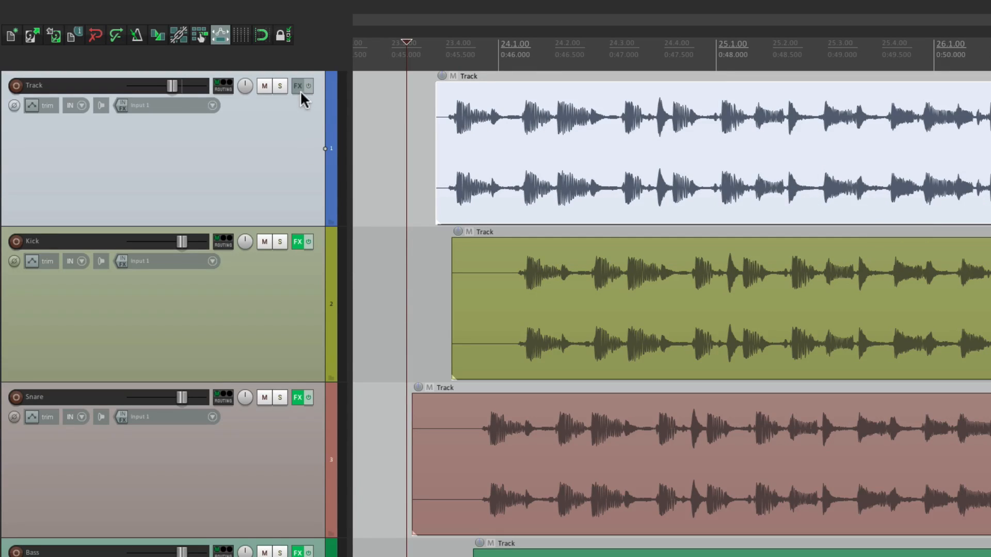